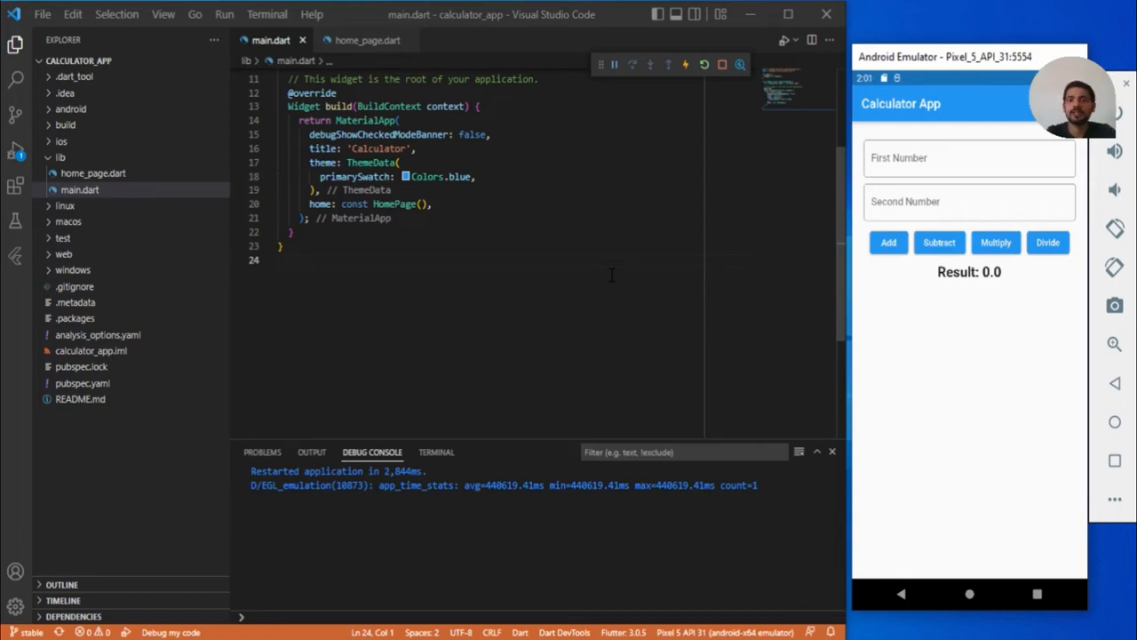
mouse_move(707, 85)
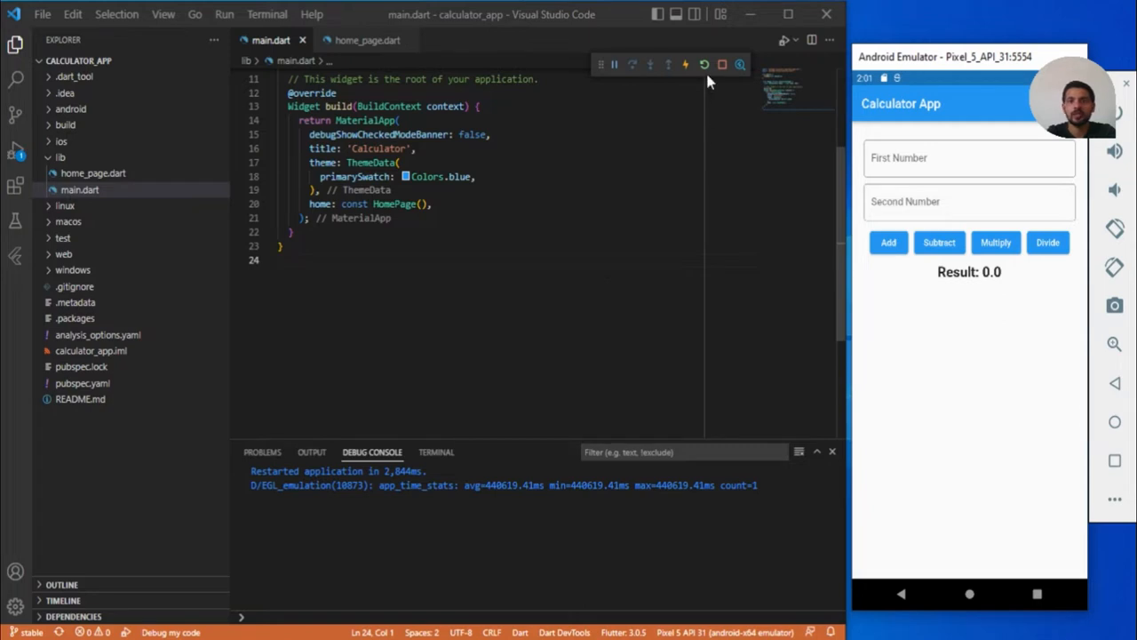
- Restart the running Flutter calculator app from the debug toolbar
left_click(710, 64)
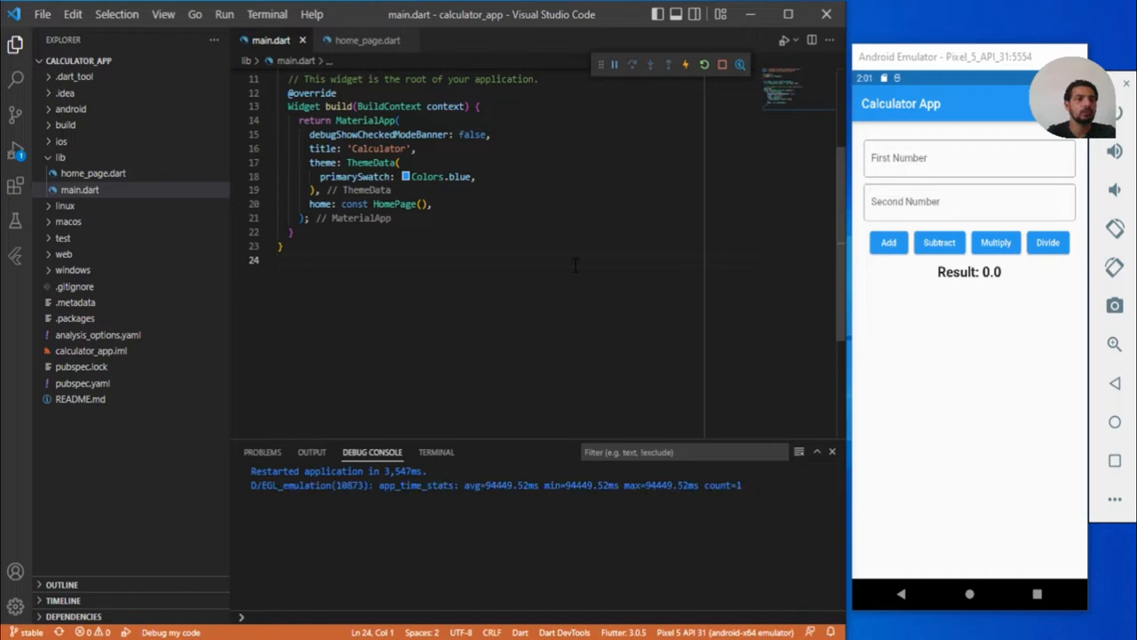
mouse_move(93, 172)
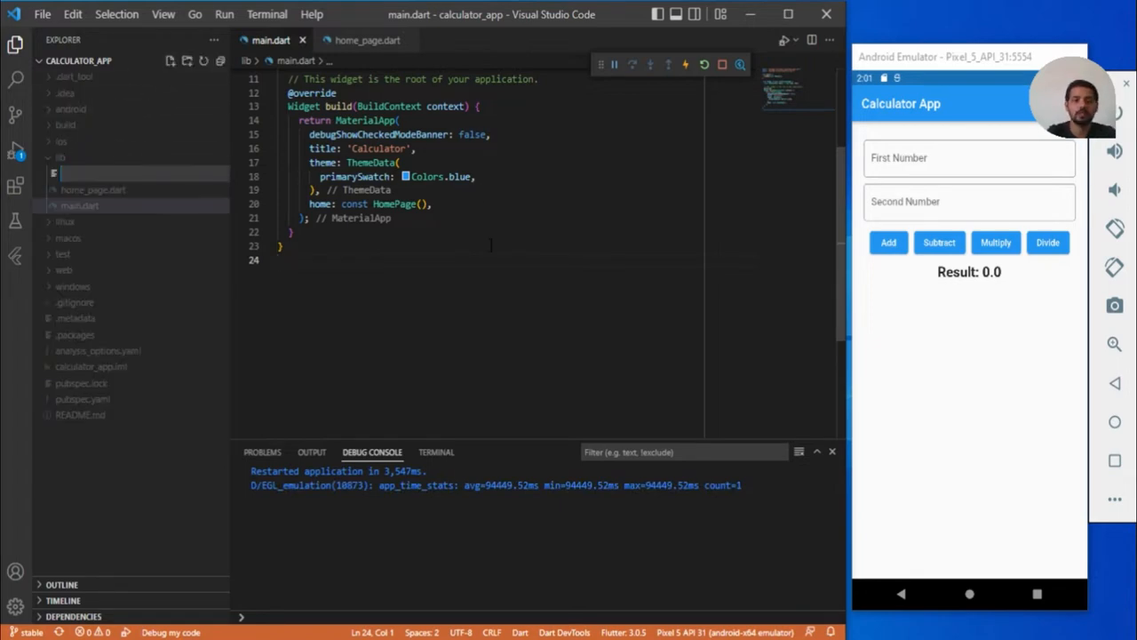
- Create splash_page.dart with a SplashPage StatelessWidget via the stl snippet
type("splash_page.dart")
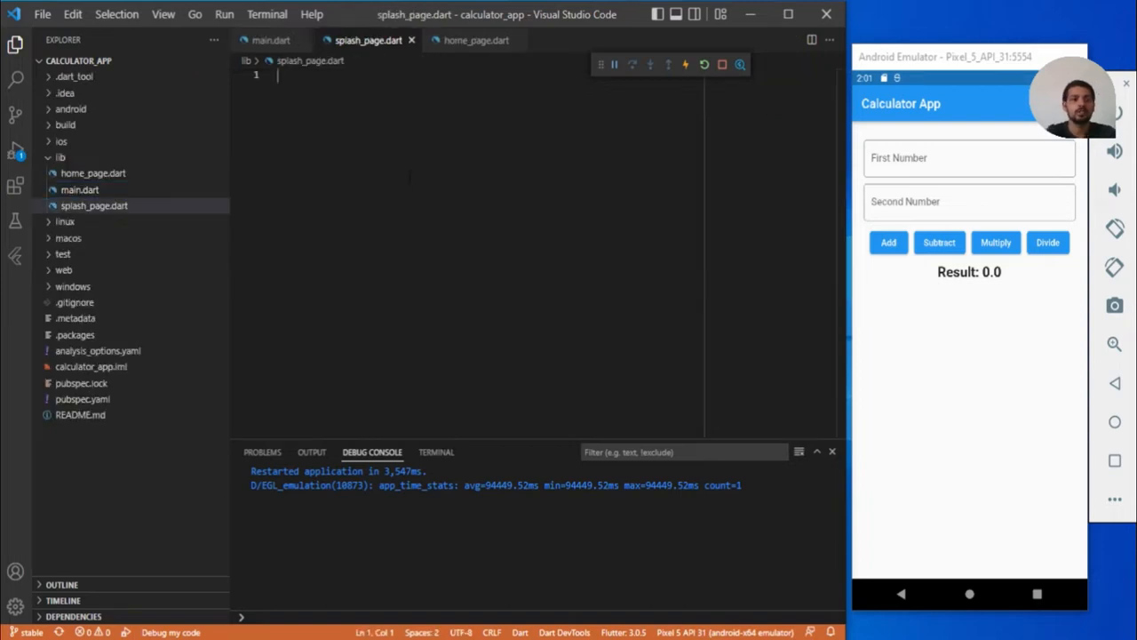
type("st")
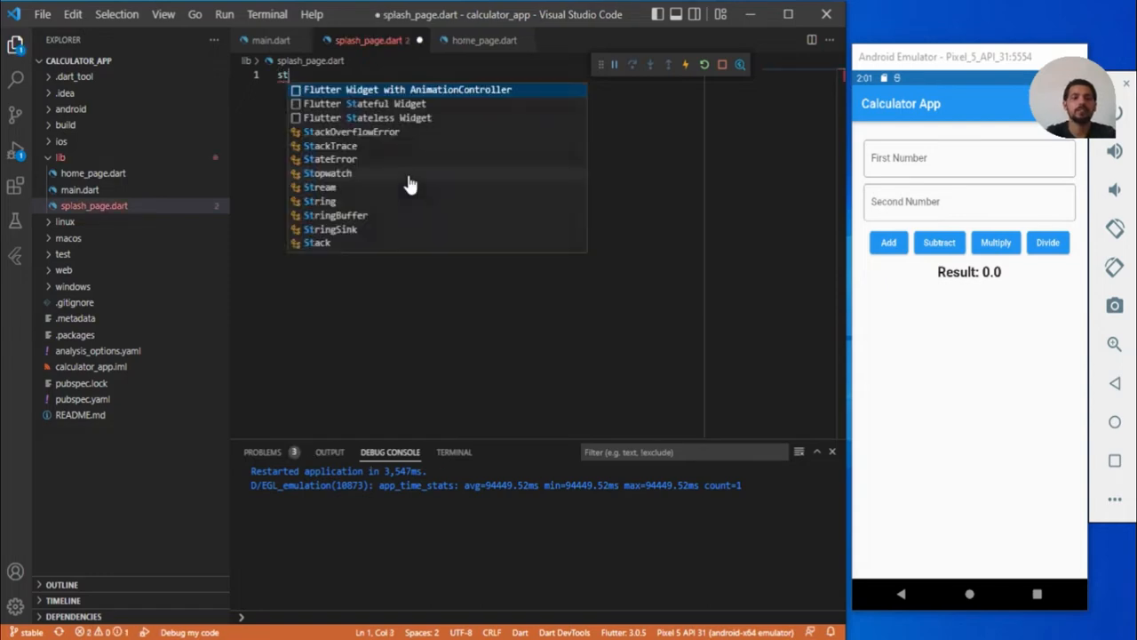
type("l")
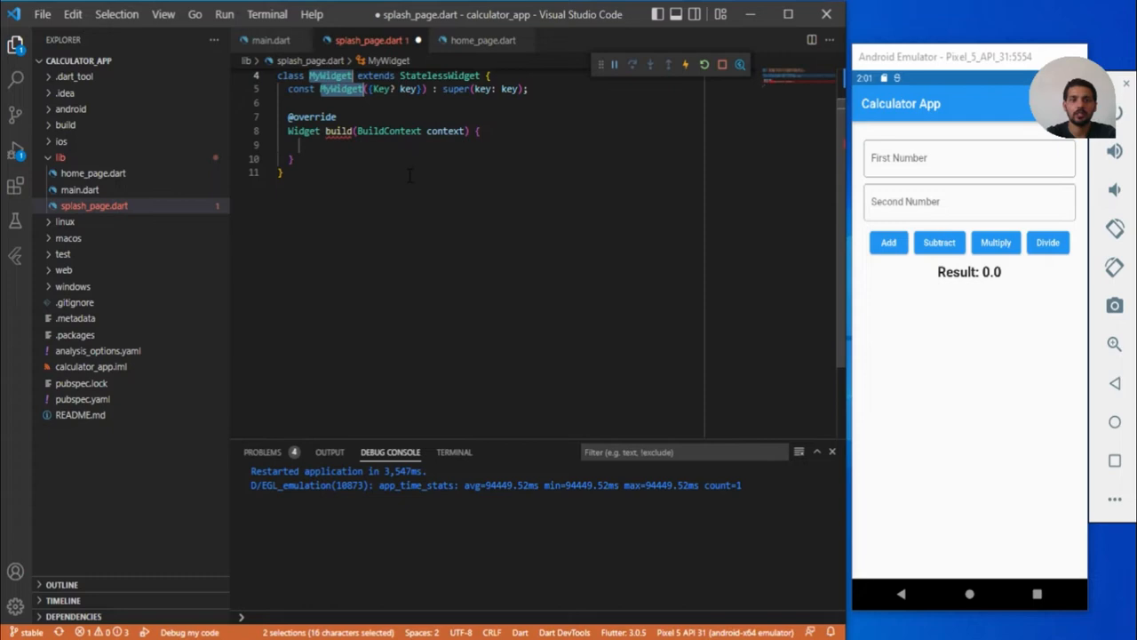
type("SplashPa")
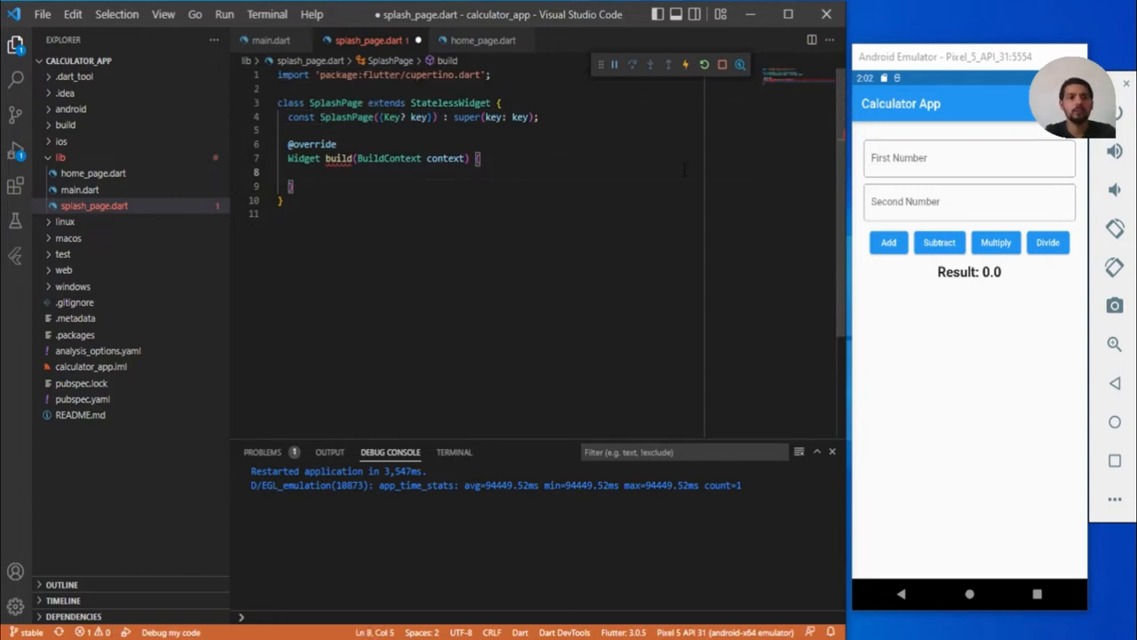
- Have SplashPage's build return a Container with color: Colors. started
type("return")
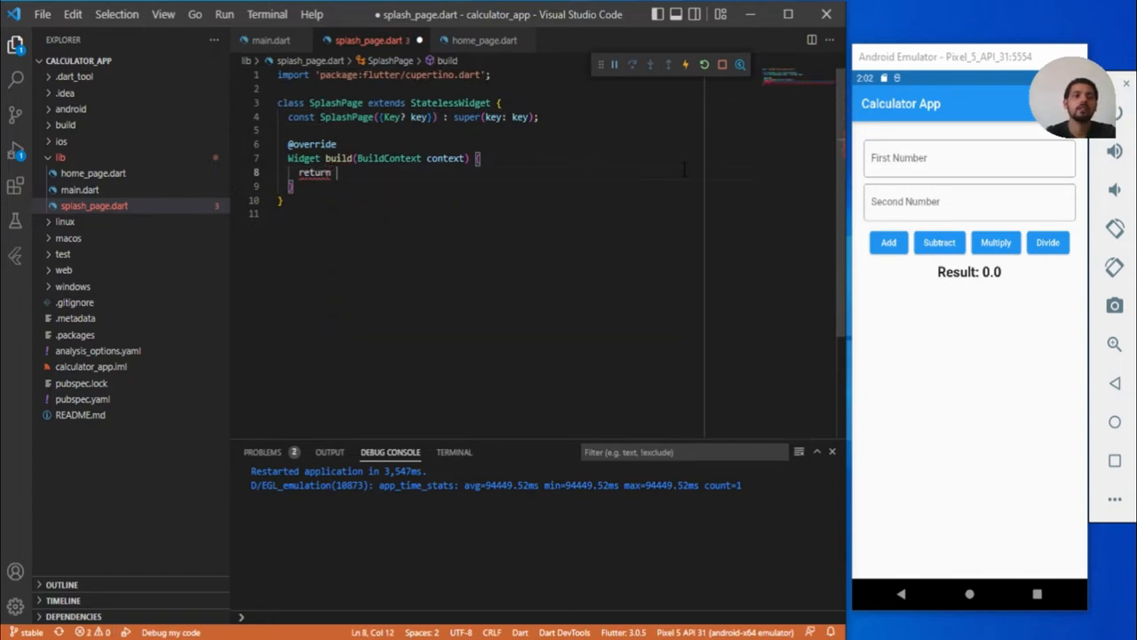
type("Container(")
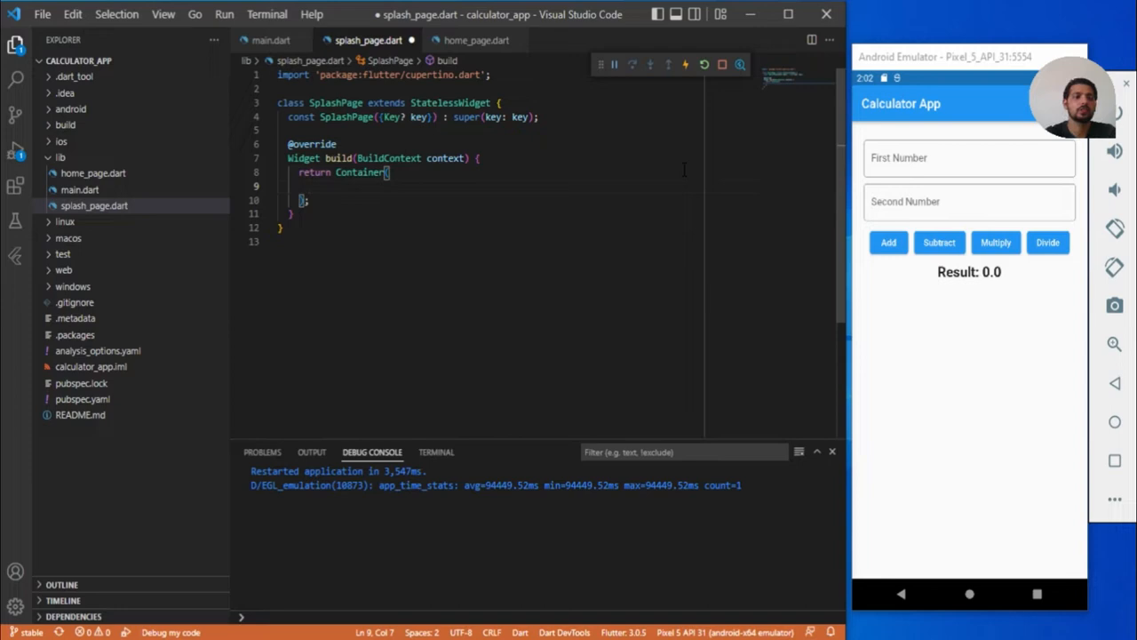
type("color: C")
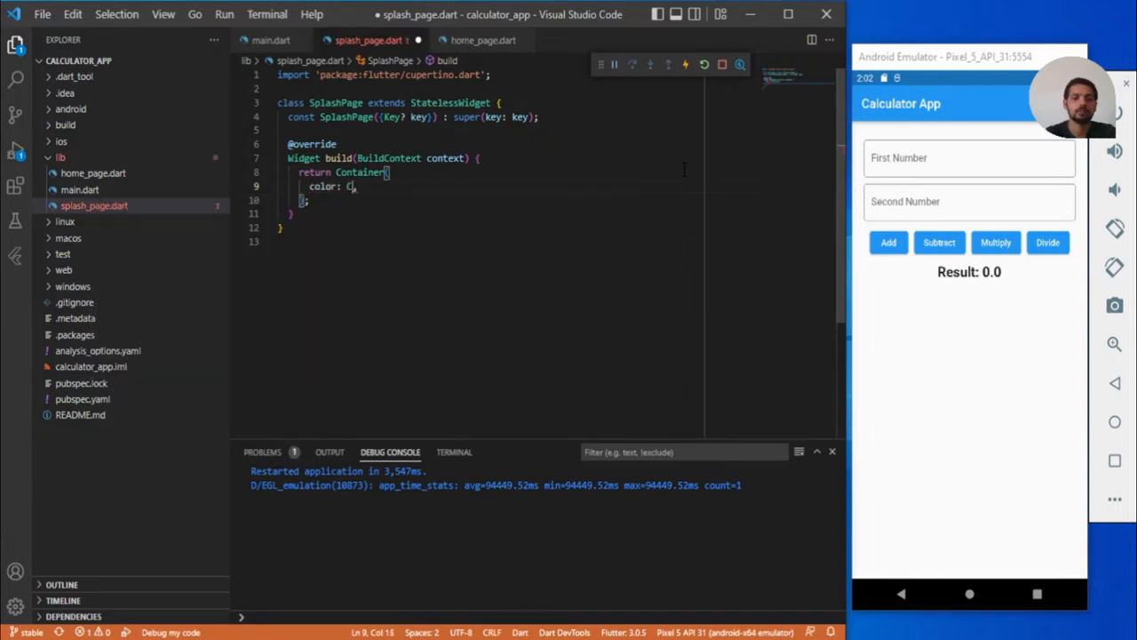
type("olors.")
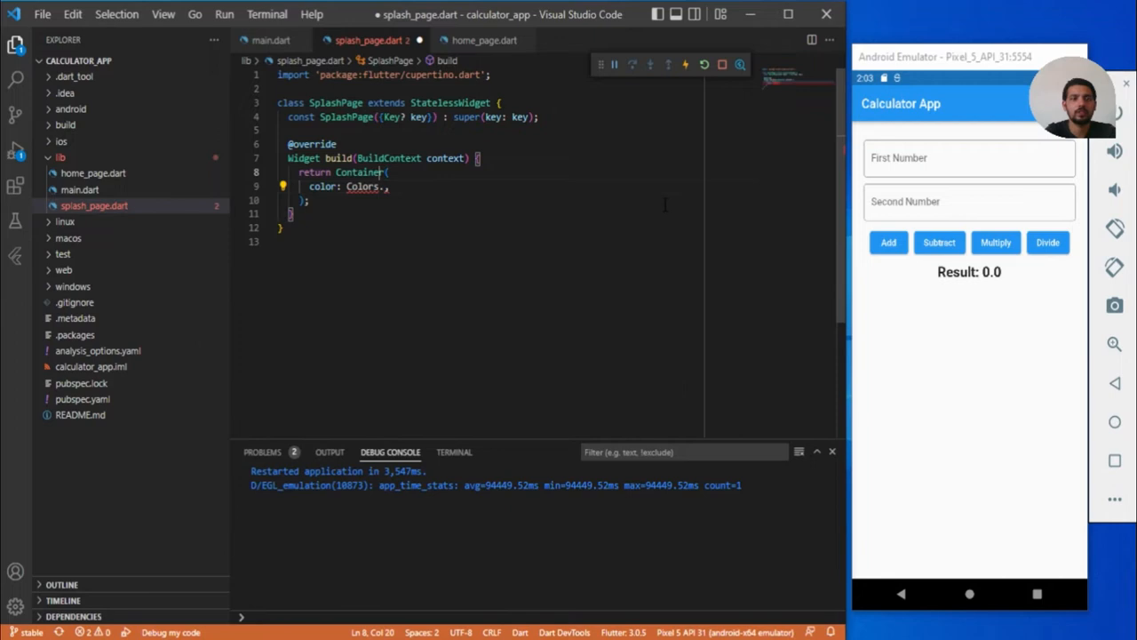
- Replace the Container with Scaffold(body: Container(color: Colors.amber)) and hot reload
left_click(283, 187)
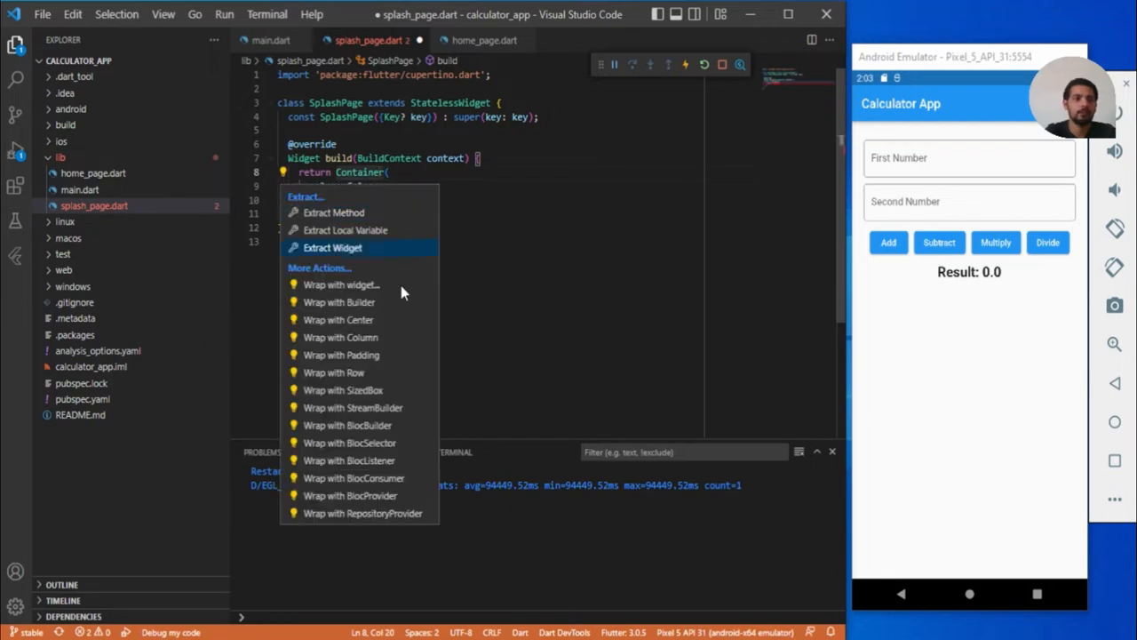
mouse_move(398, 444)
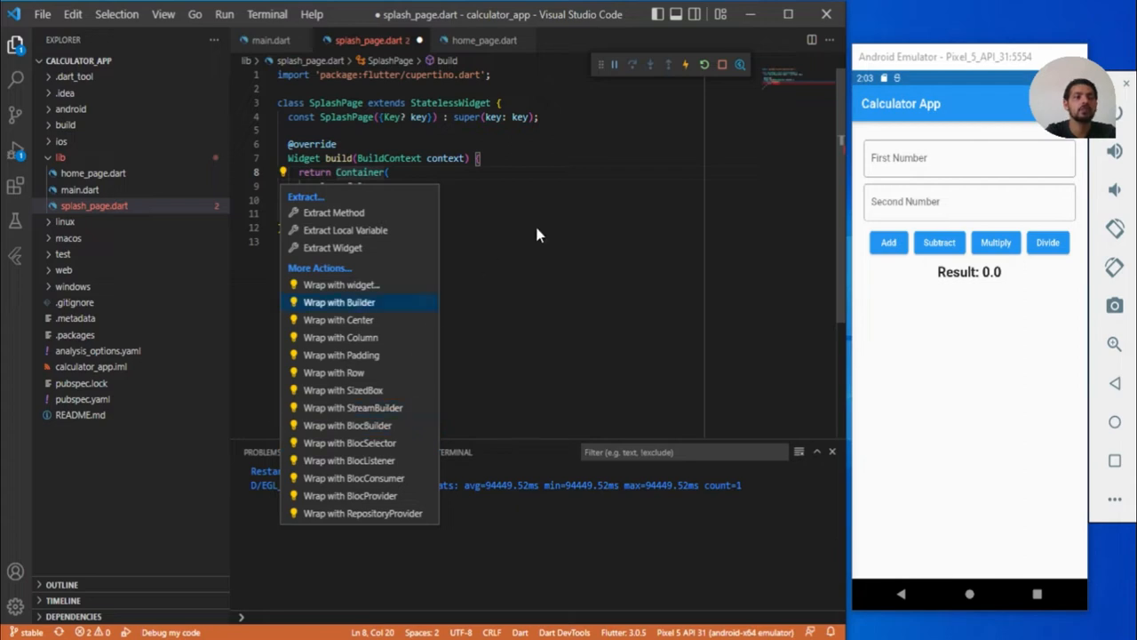
left_click(337, 302)
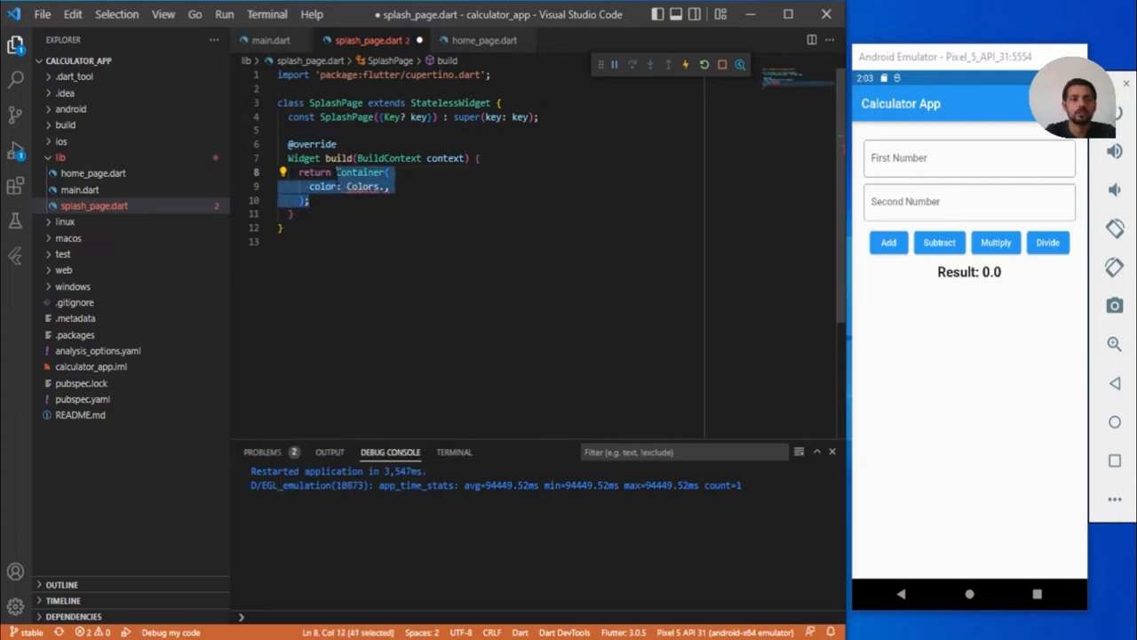
type("Sc")
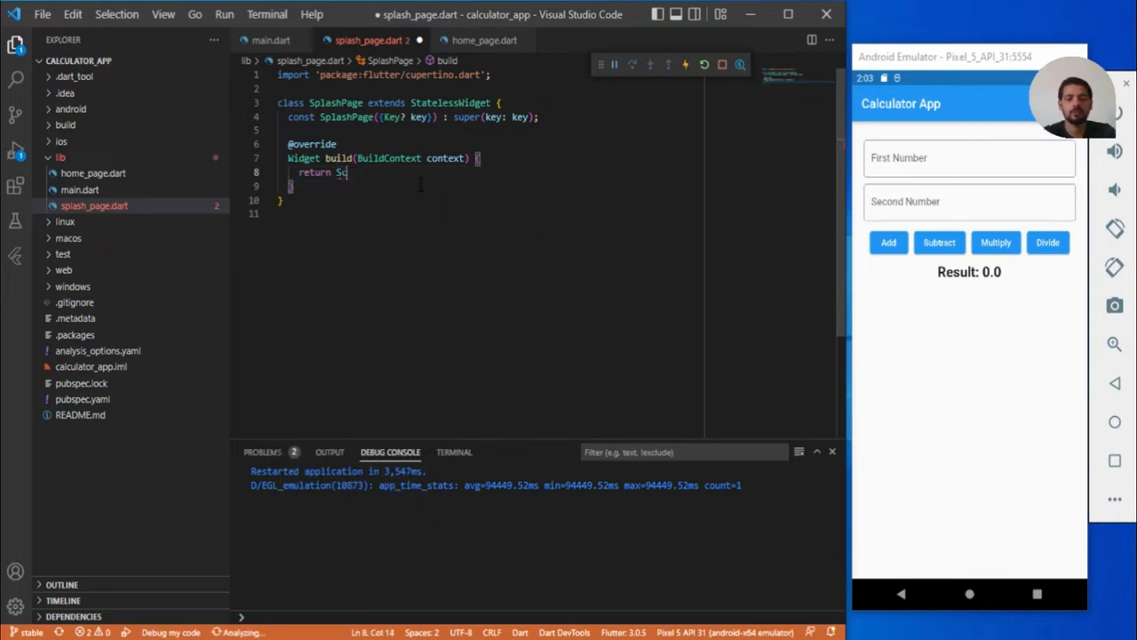
type("caffold(")
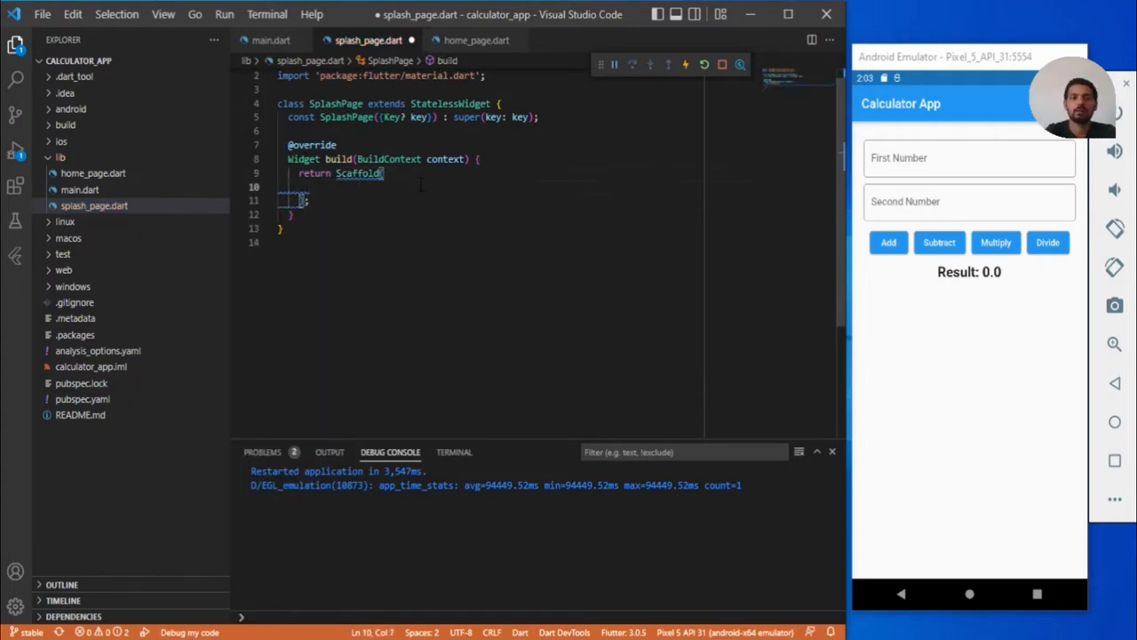
type("body: Container(),")
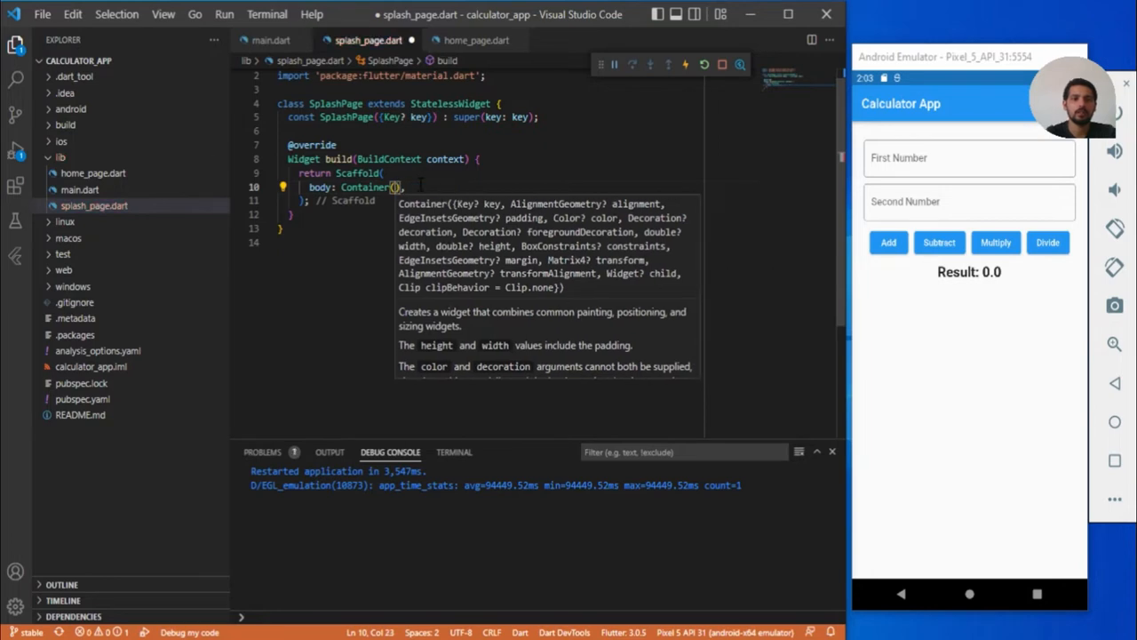
type("color: ,")
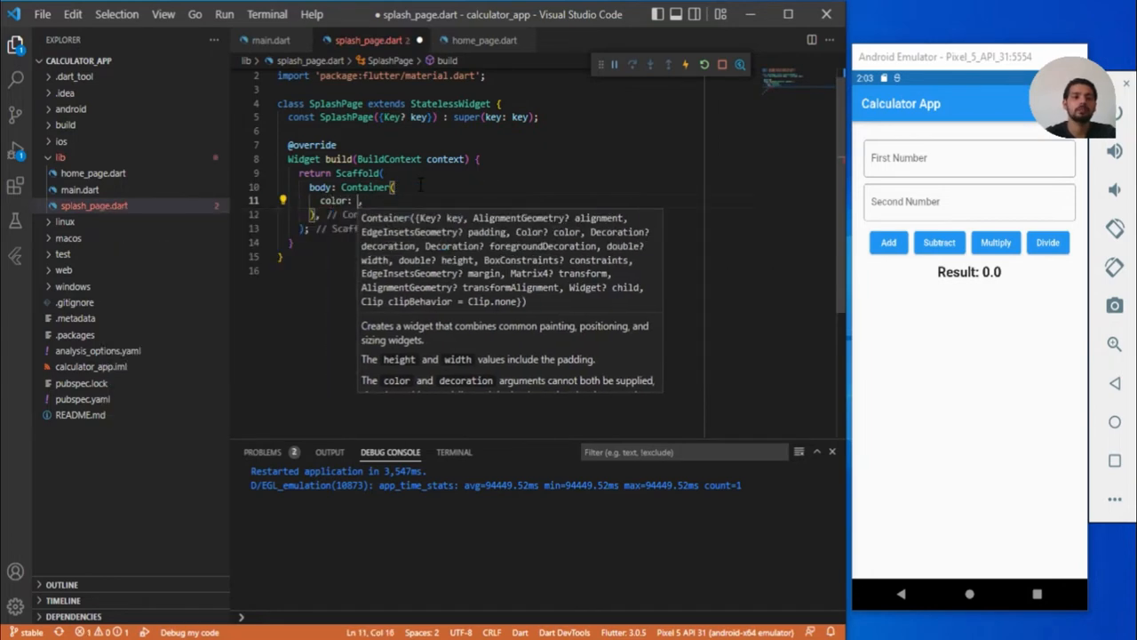
type("Colors.amber")
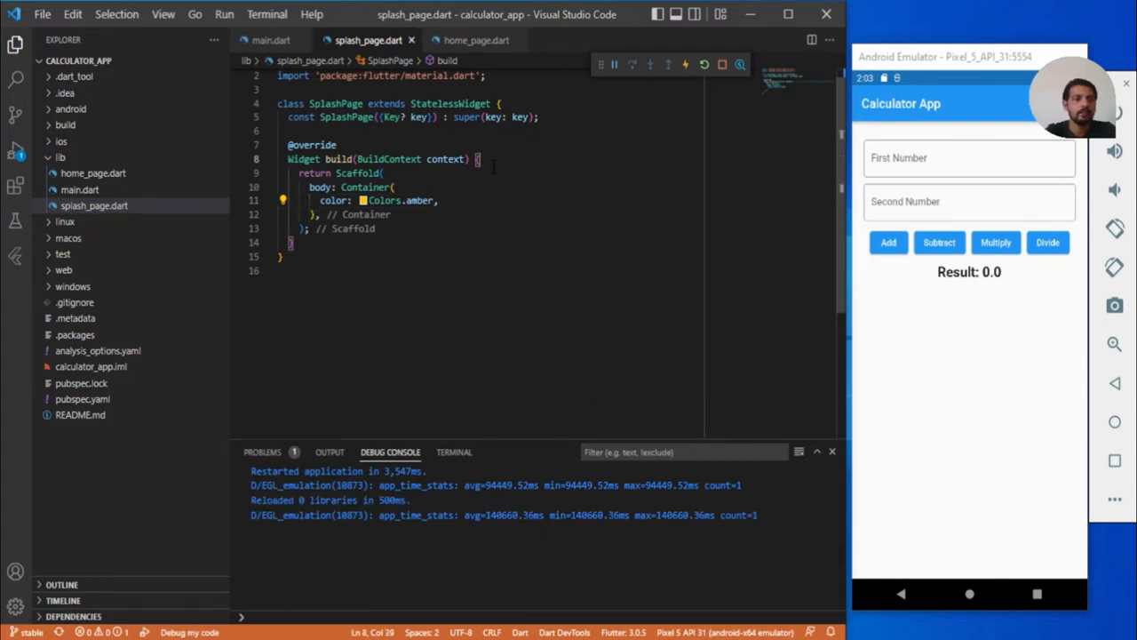
- Copy SplashPage's name and set it as home in main.dart with its import
double_click(341, 104)
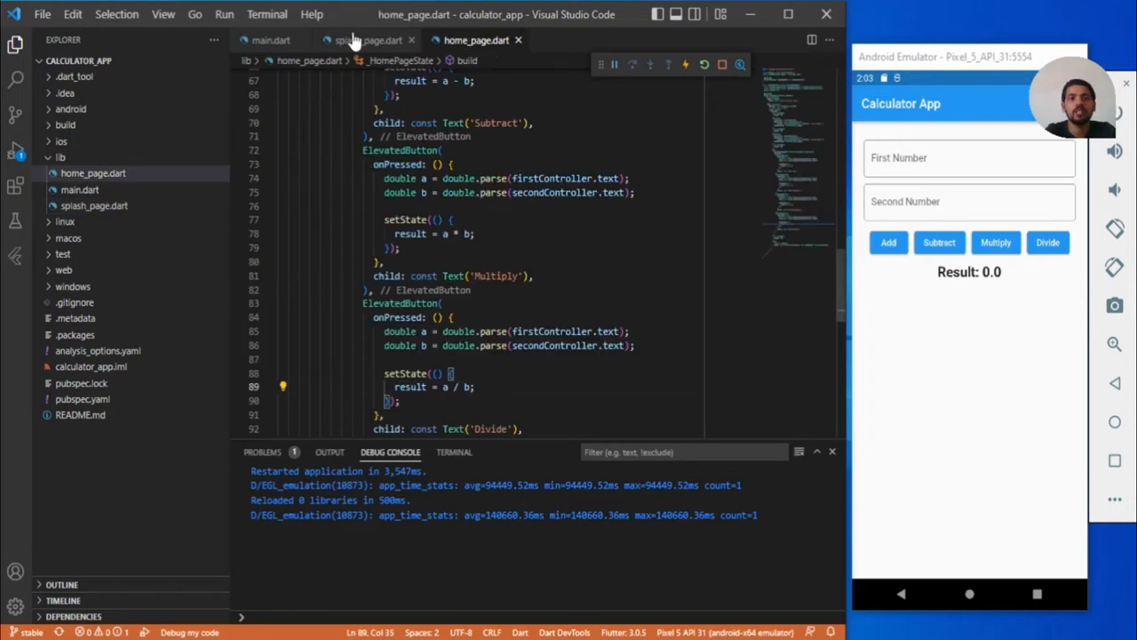
left_click(362, 39)
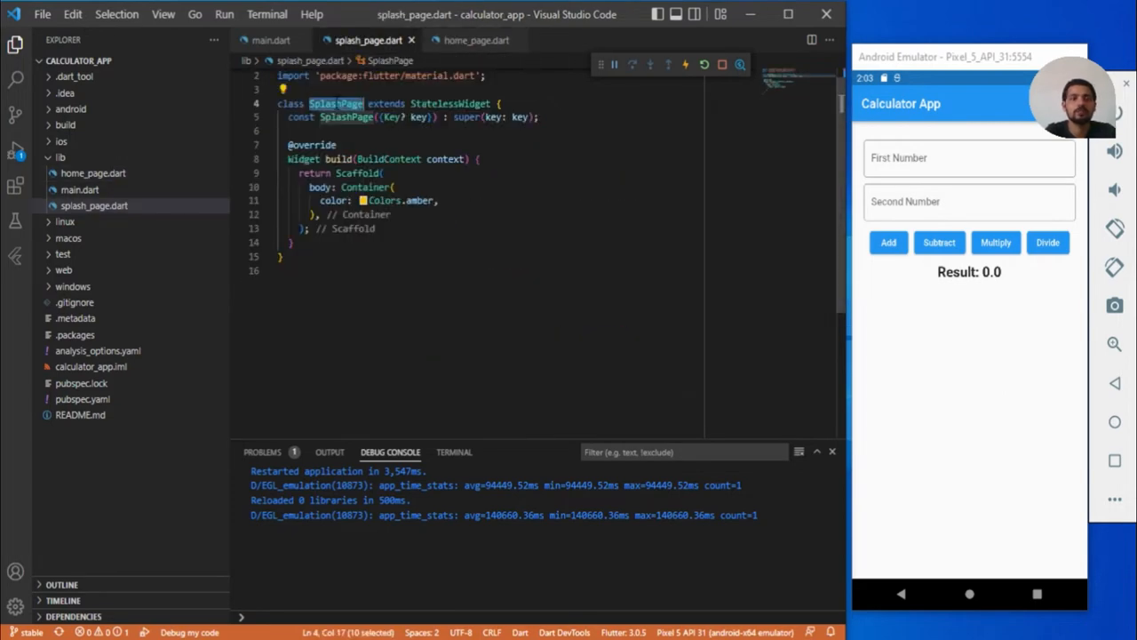
left_click(267, 39)
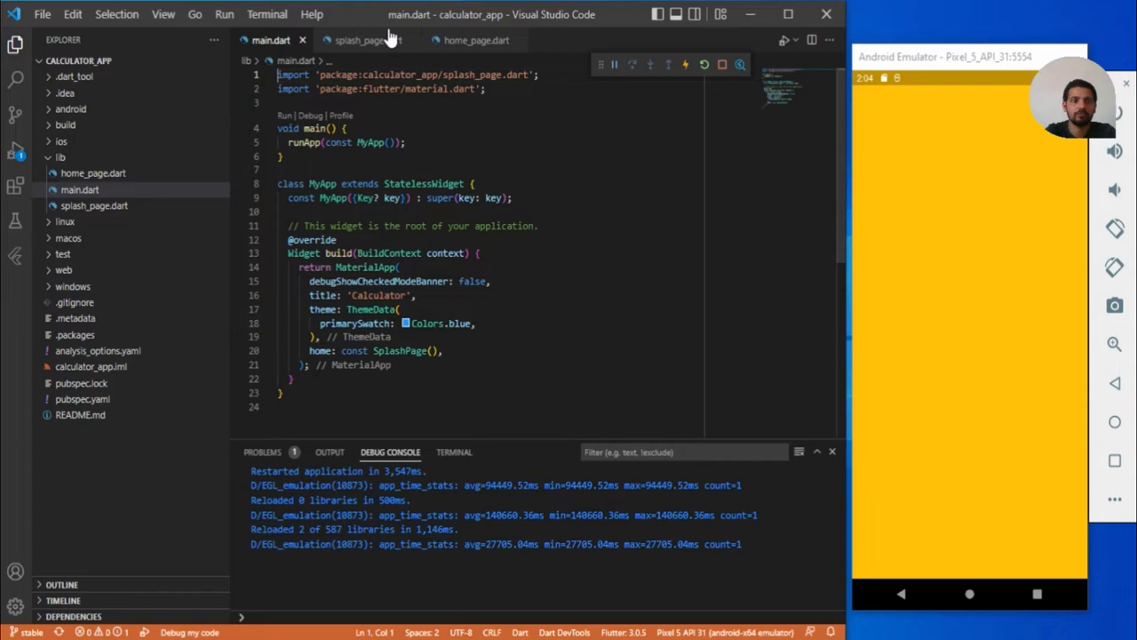
- Add a child: Image line to the amber Container in splash_page.dart
left_click(364, 39)
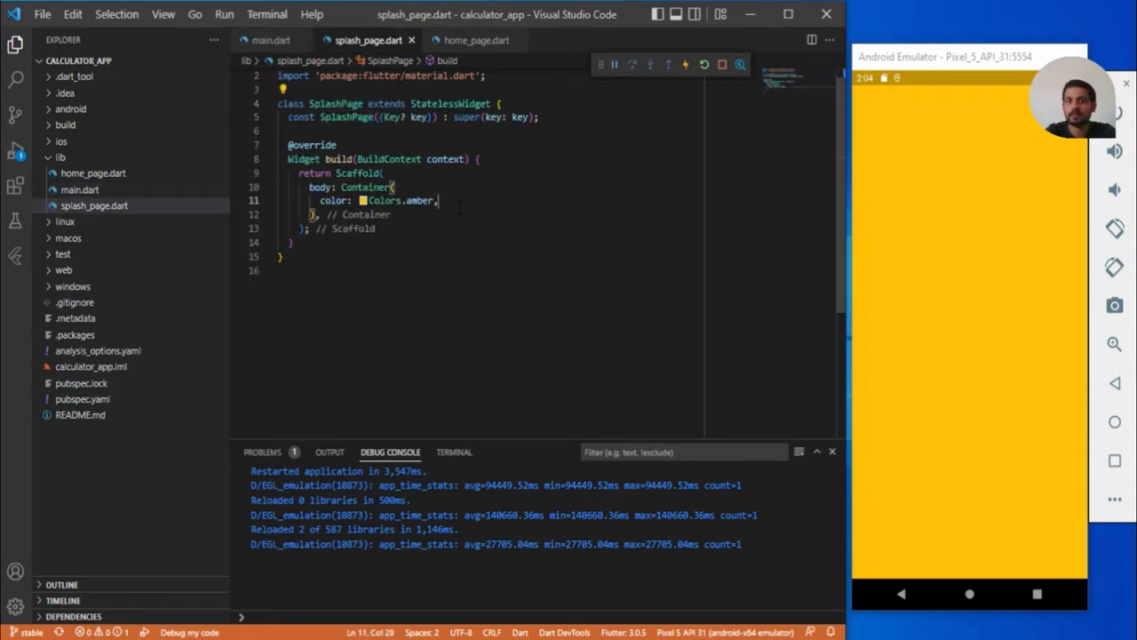
key("Enter")
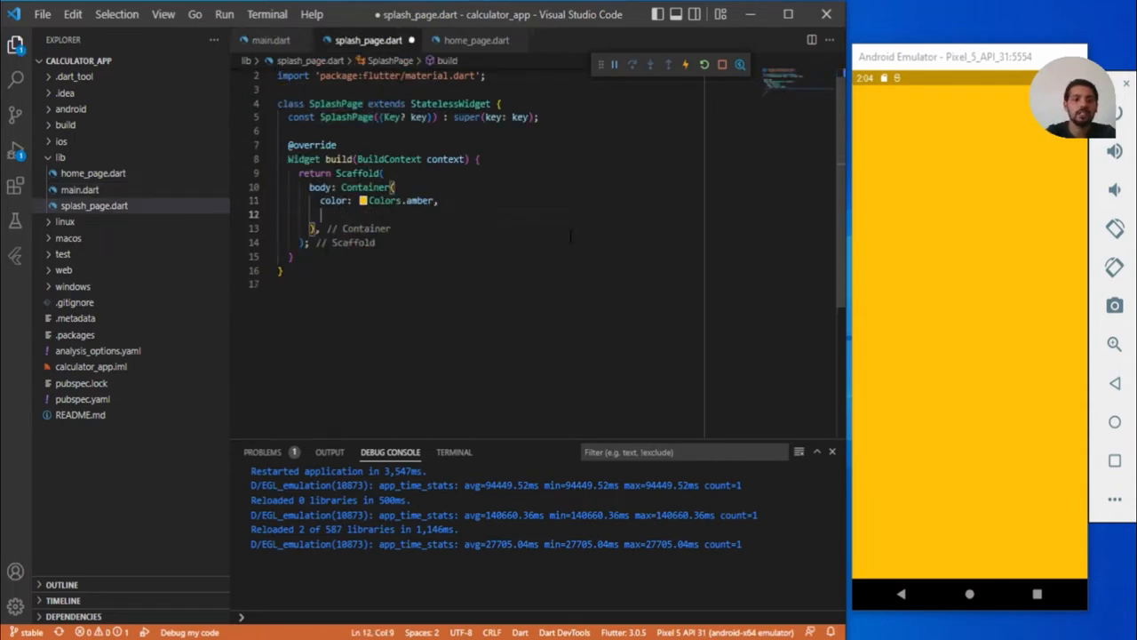
type("child: ,")
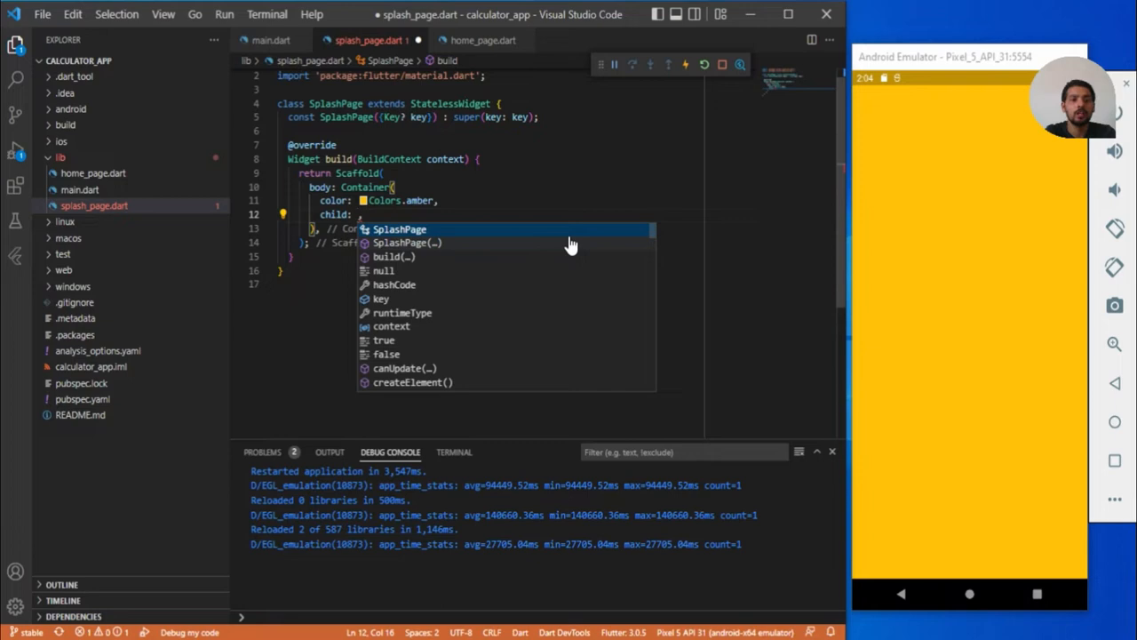
type("Image")
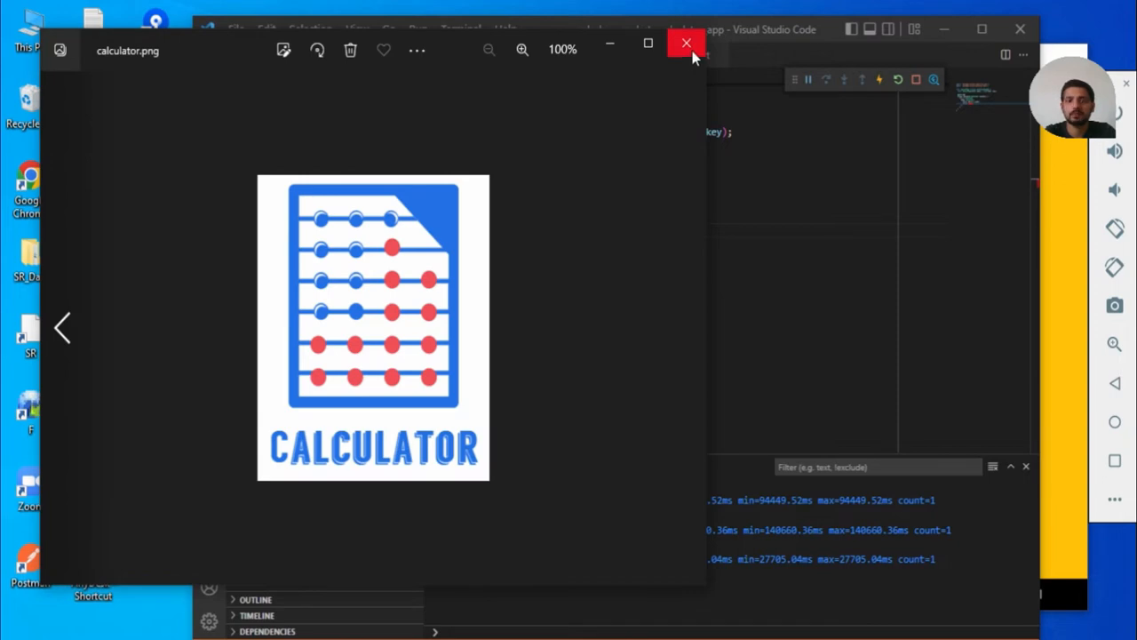
- Create an assets folder in the project and open pubspec.yaml
left_click(685, 42)
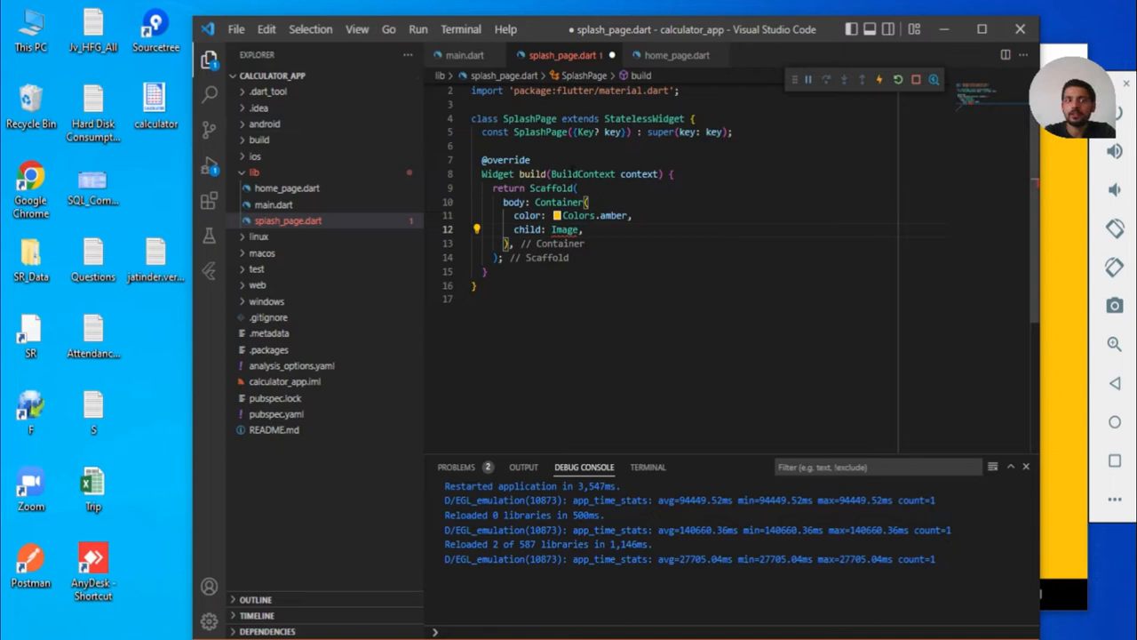
mouse_move(284, 74)
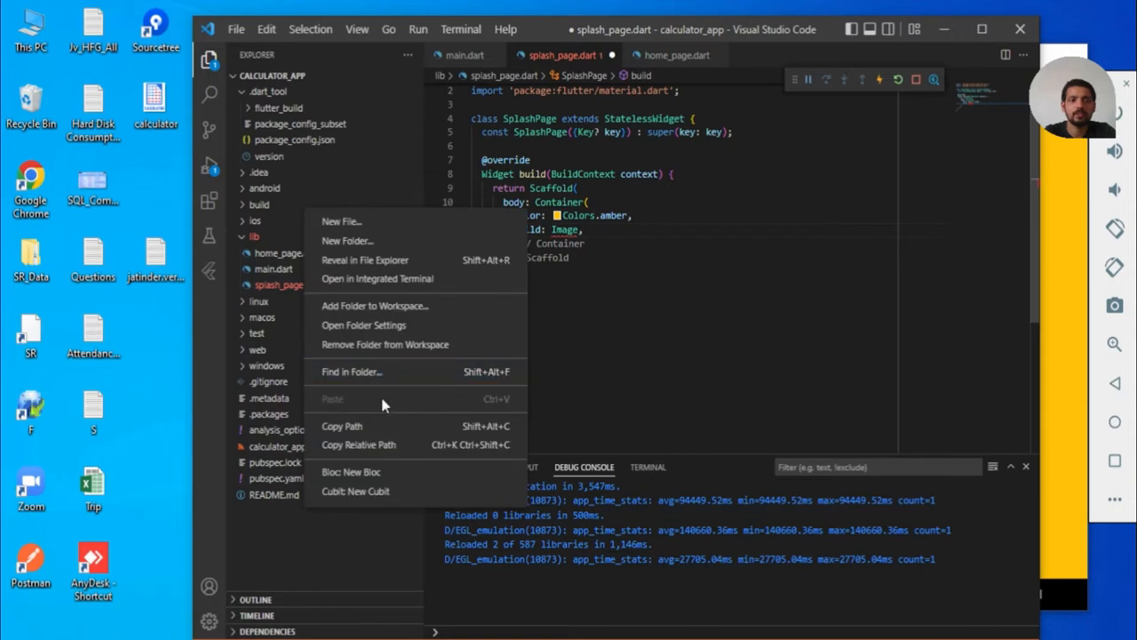
left_click(341, 220)
type("assets")
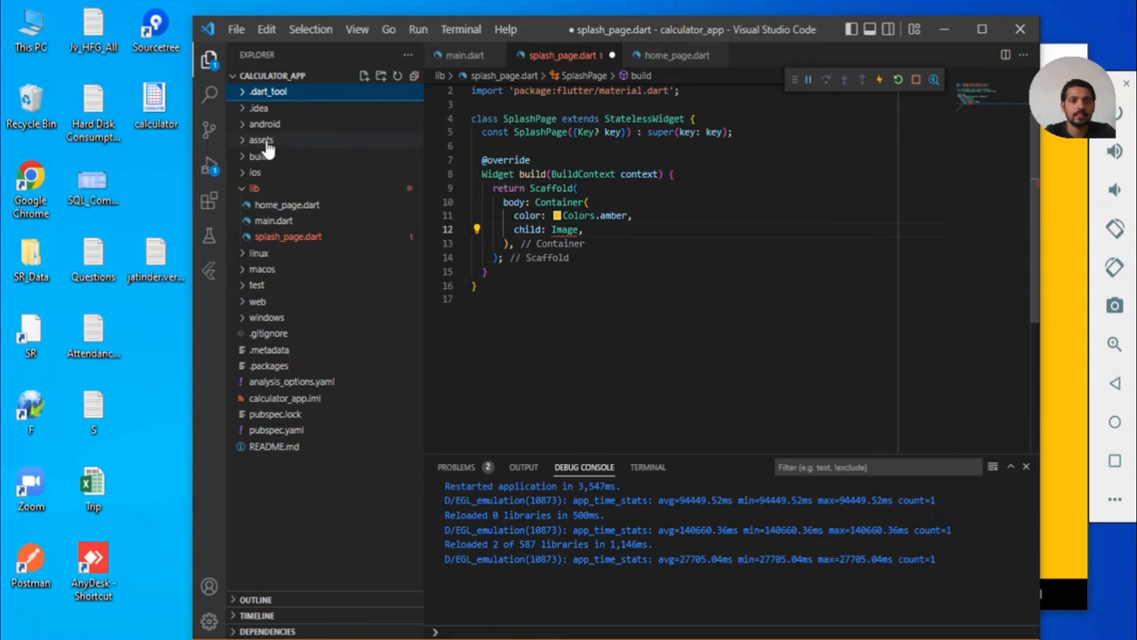
left_click(259, 138)
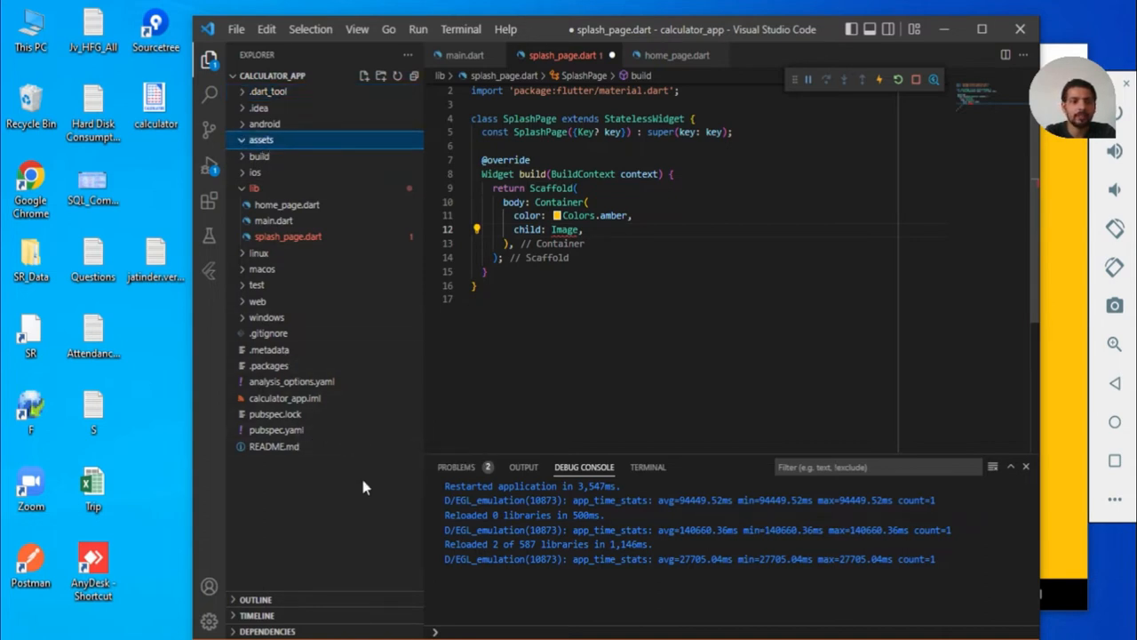
left_click(277, 428)
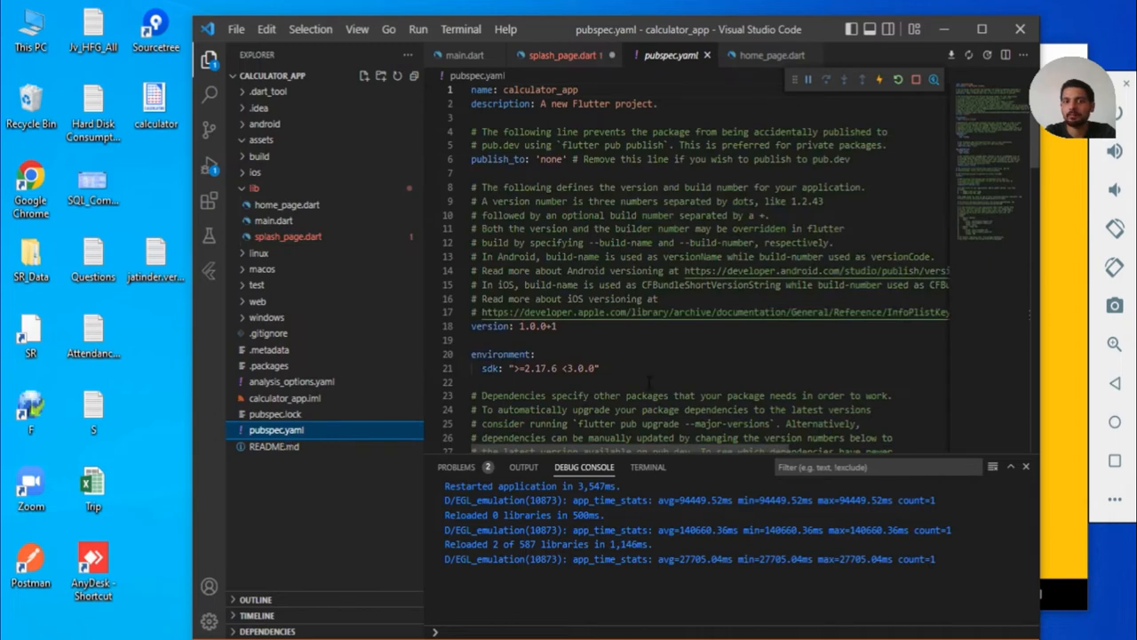
- Uncomment the flutter assets section in pubspec.yaml and select the sample image path
scroll("down", 3)
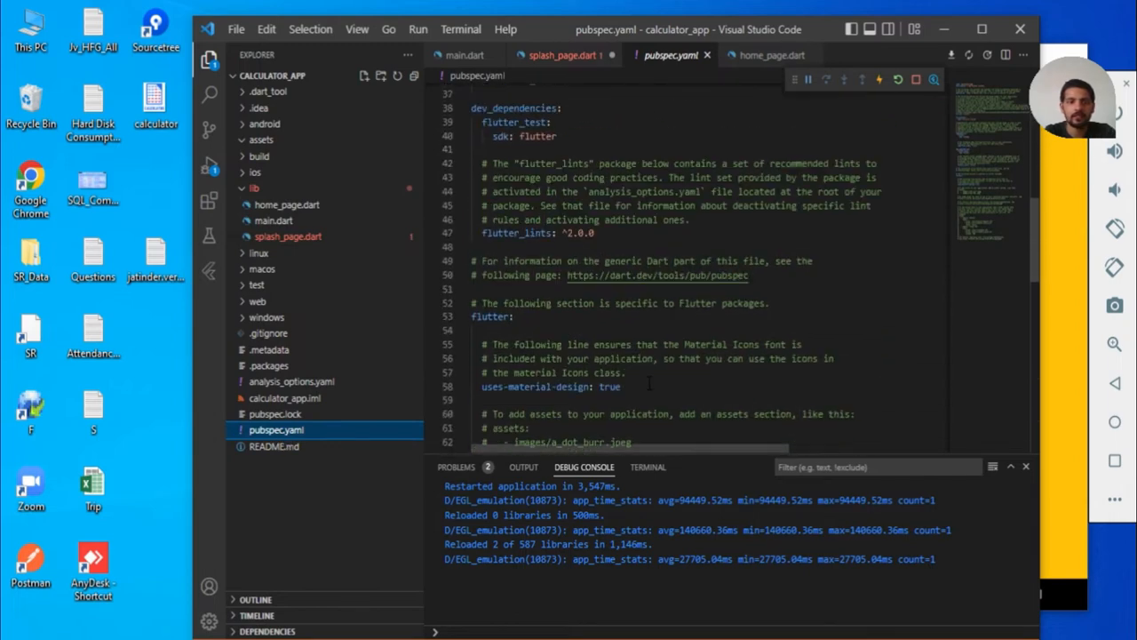
scroll("down", 3)
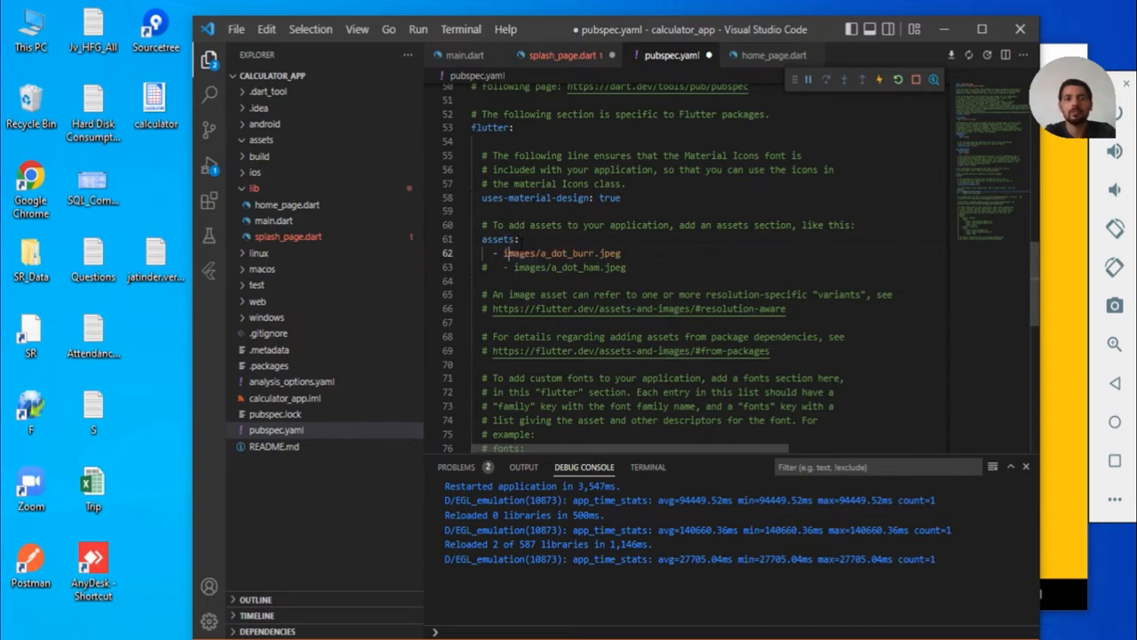
double_click(522, 252)
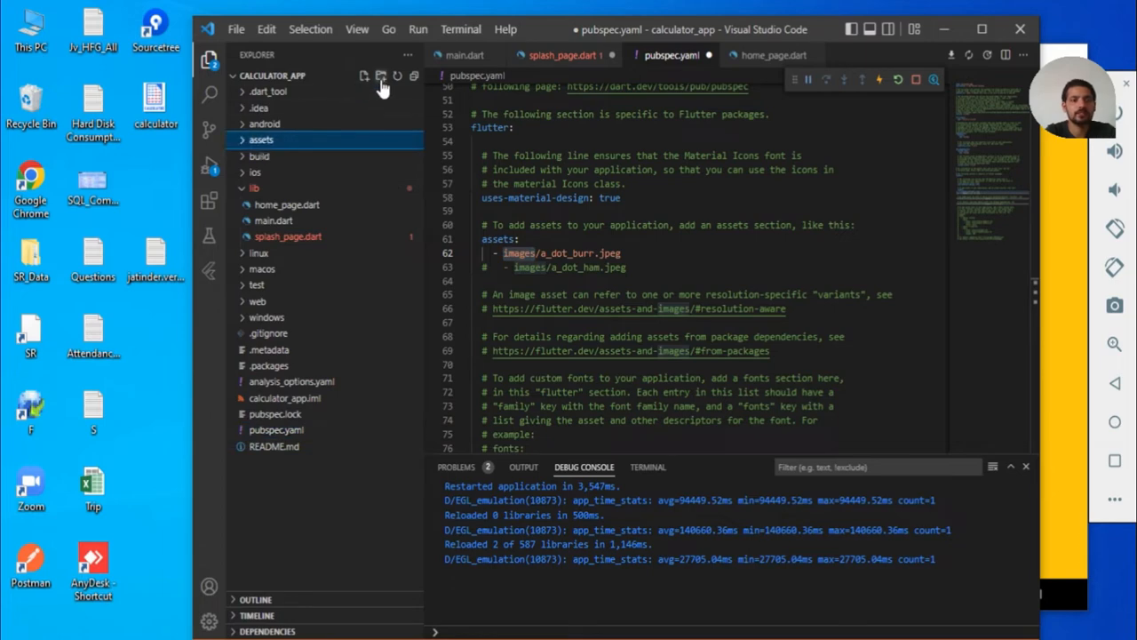
- Create assets/images, move calculator.png into it, and list images/calculator.png as the asset
left_click(260, 139)
type("images")
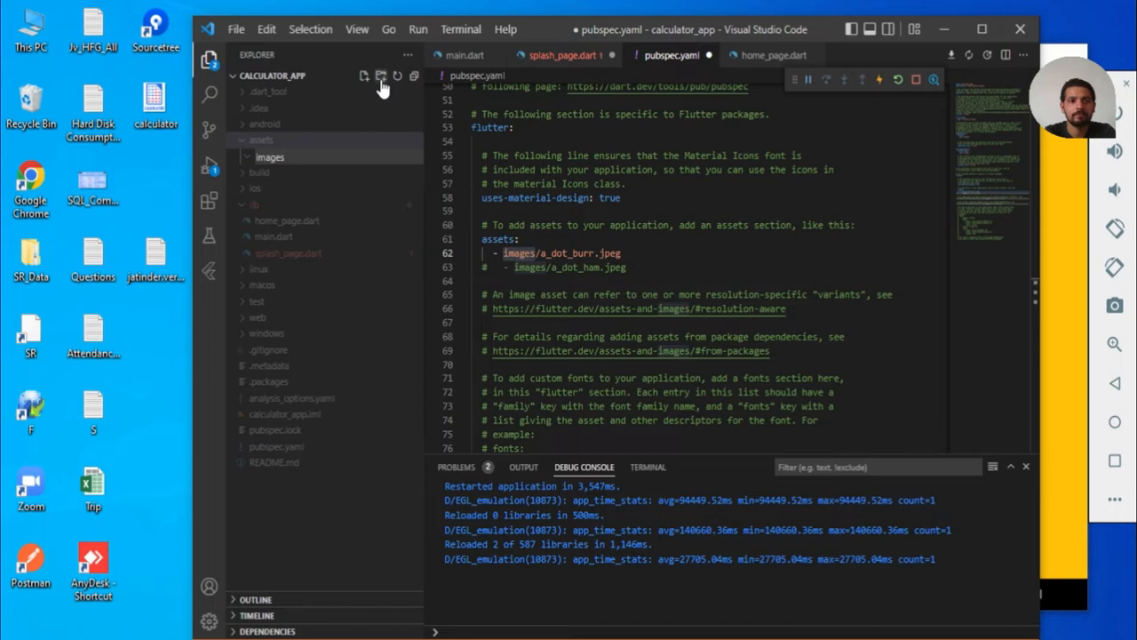
left_click(259, 139)
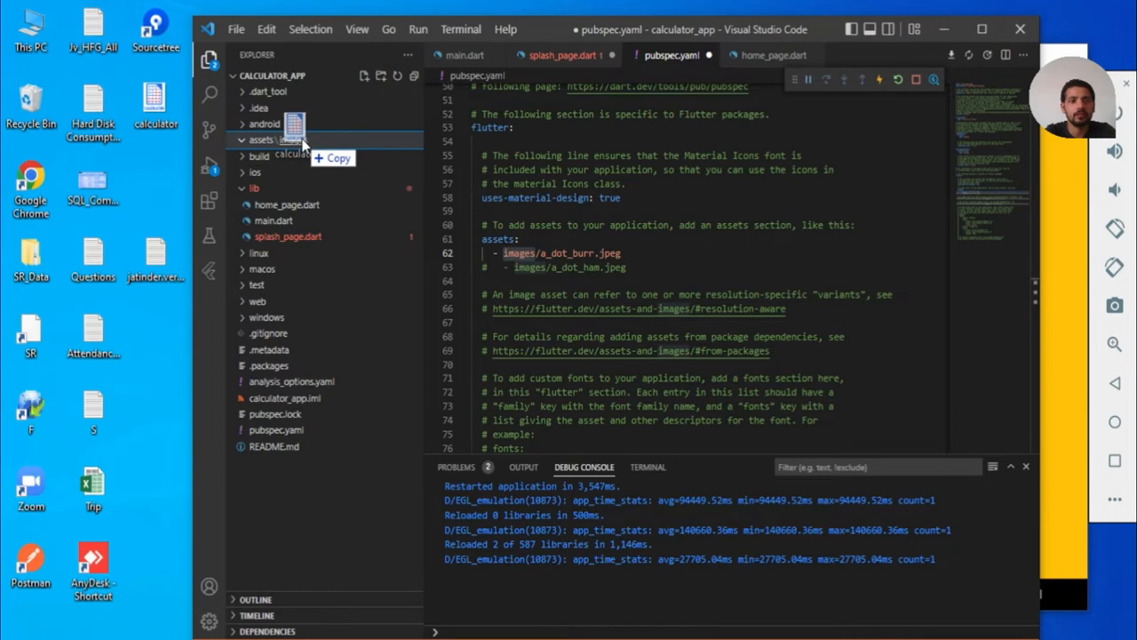
left_click(283, 156)
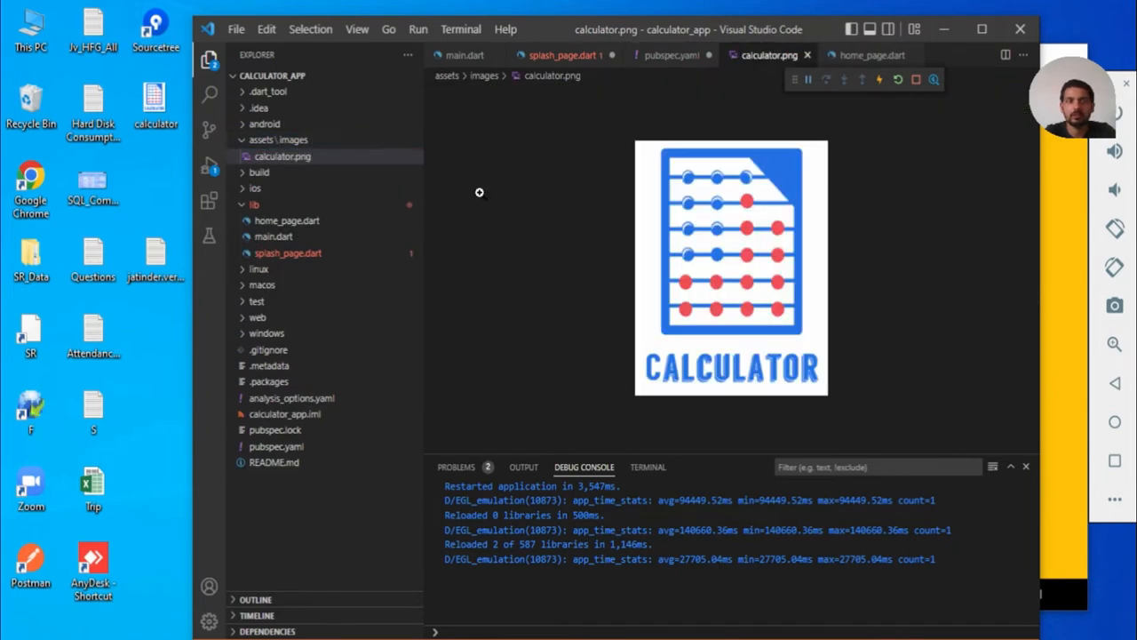
mouse_move(810, 55)
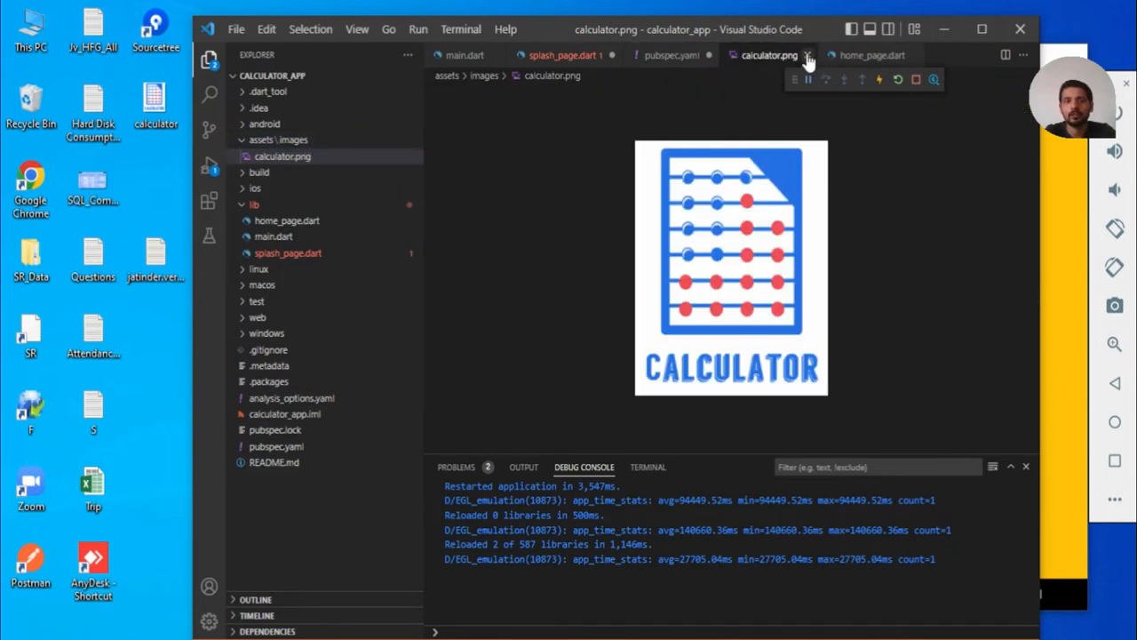
left_click(661, 55)
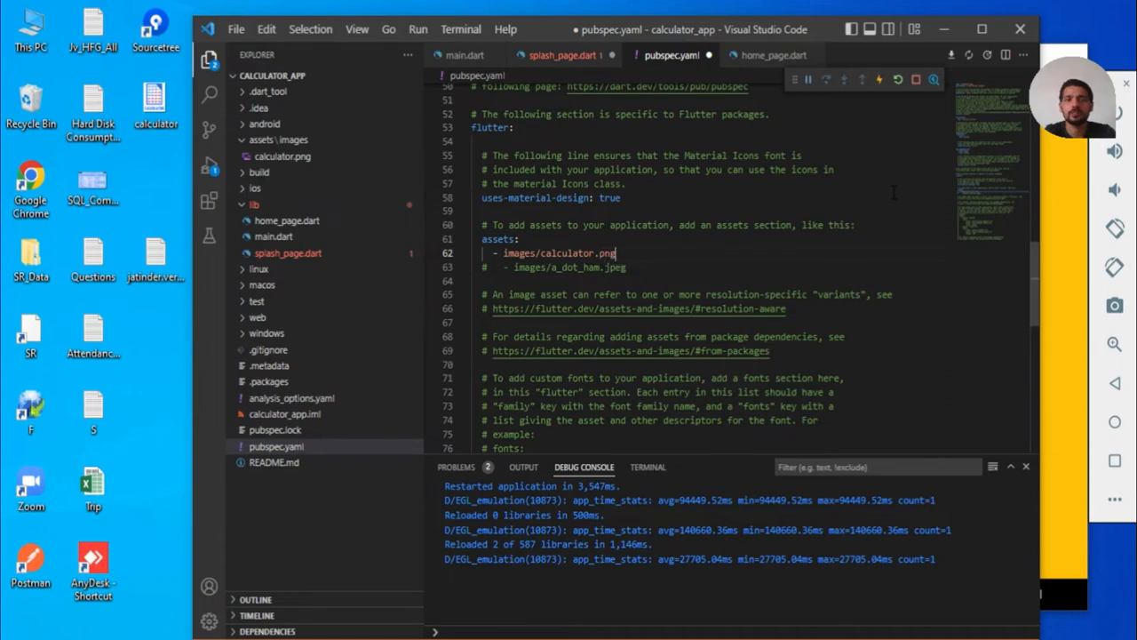
- Save pubspec.yaml to run flutter pub get and check the Output for exit code 0
key("Ctrl+s")
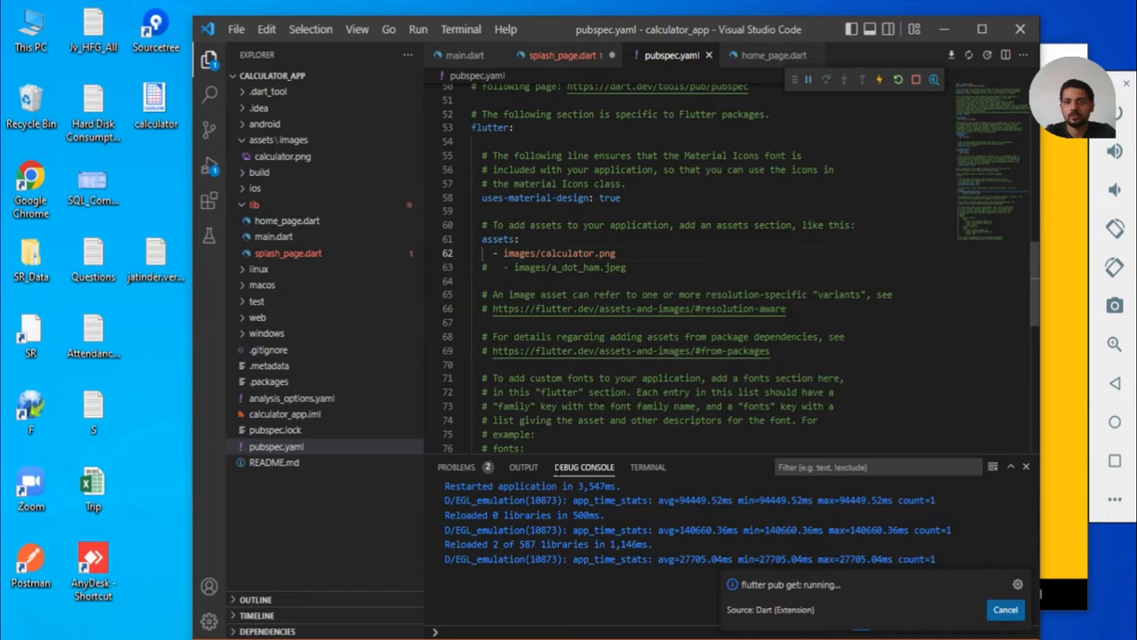
left_click(523, 465)
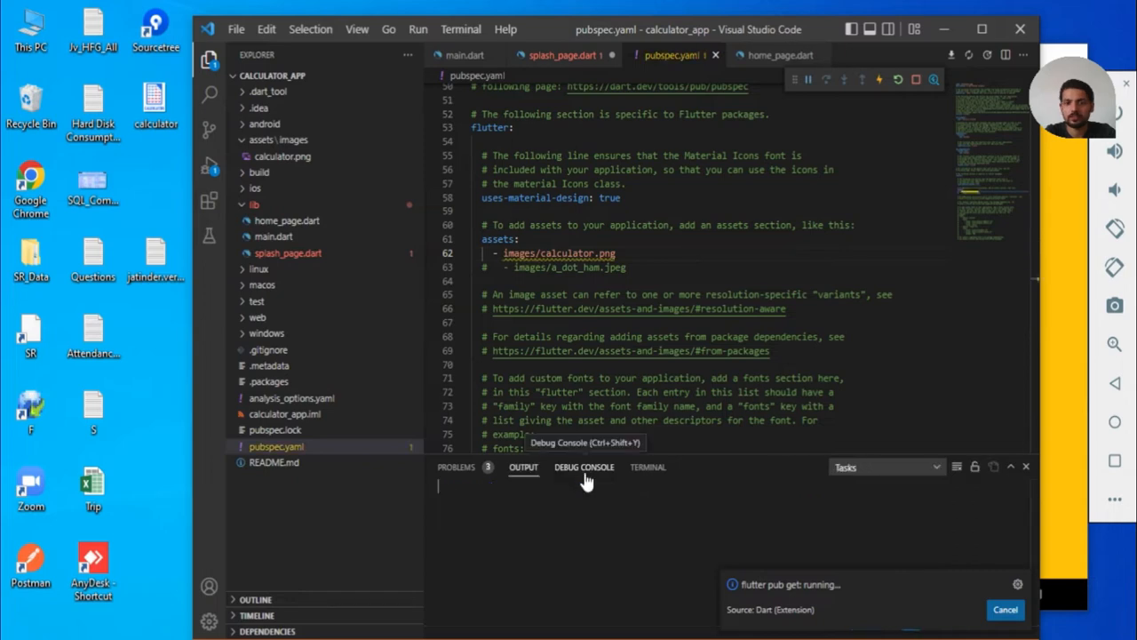
left_click(582, 467)
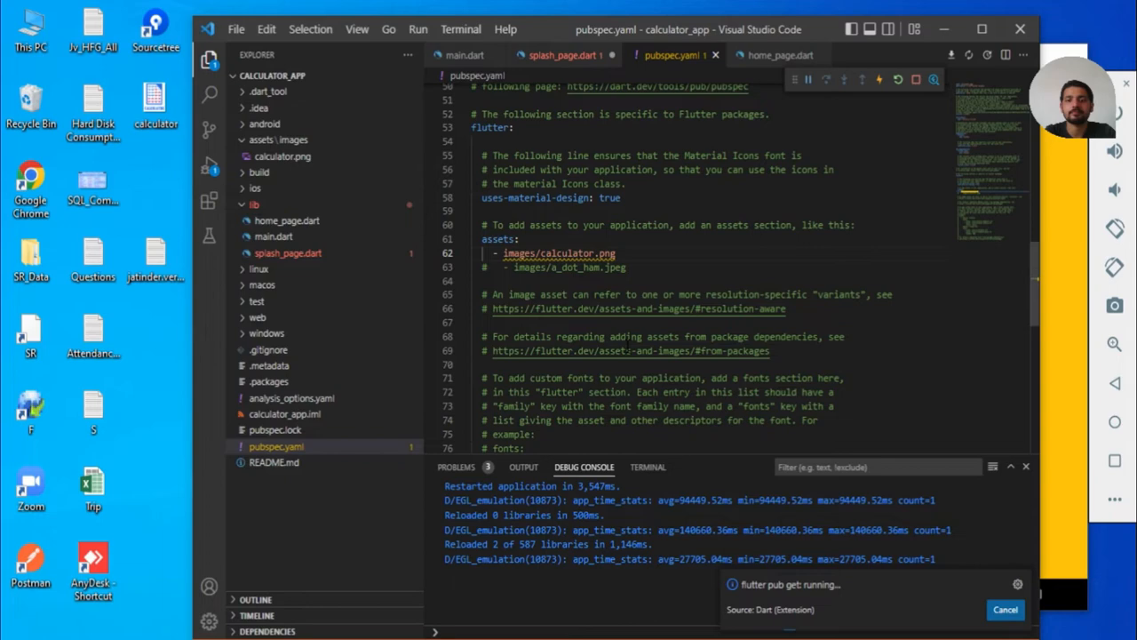
left_click(522, 465)
type("assets/")
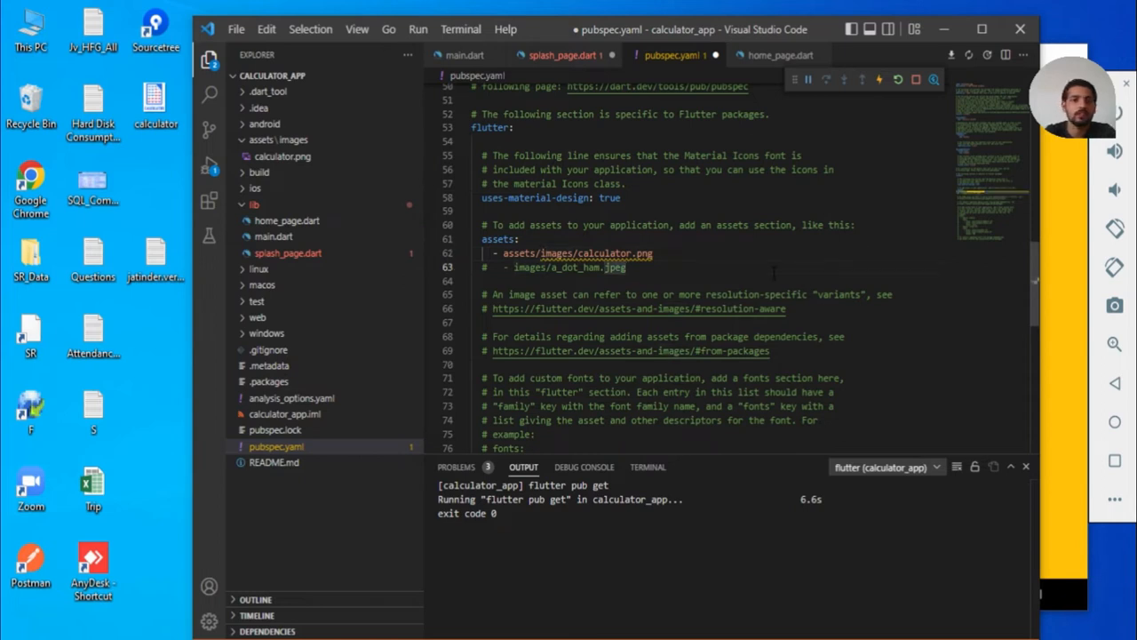
- Change the asset entry to the whole assets/images/ folder
double_click(613, 253)
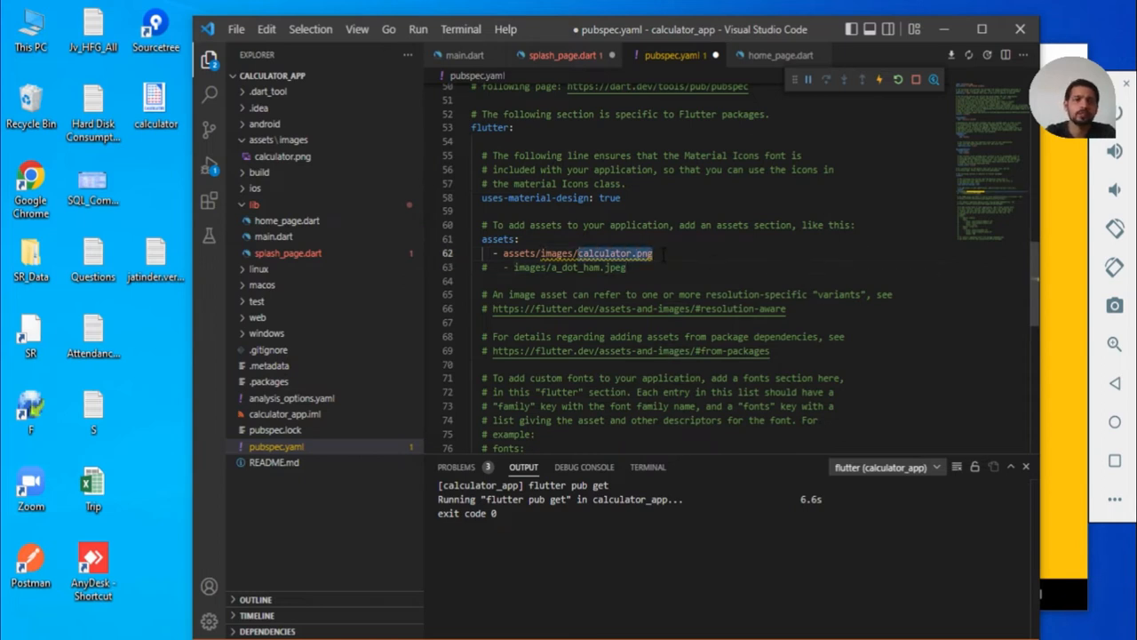
key("Delete")
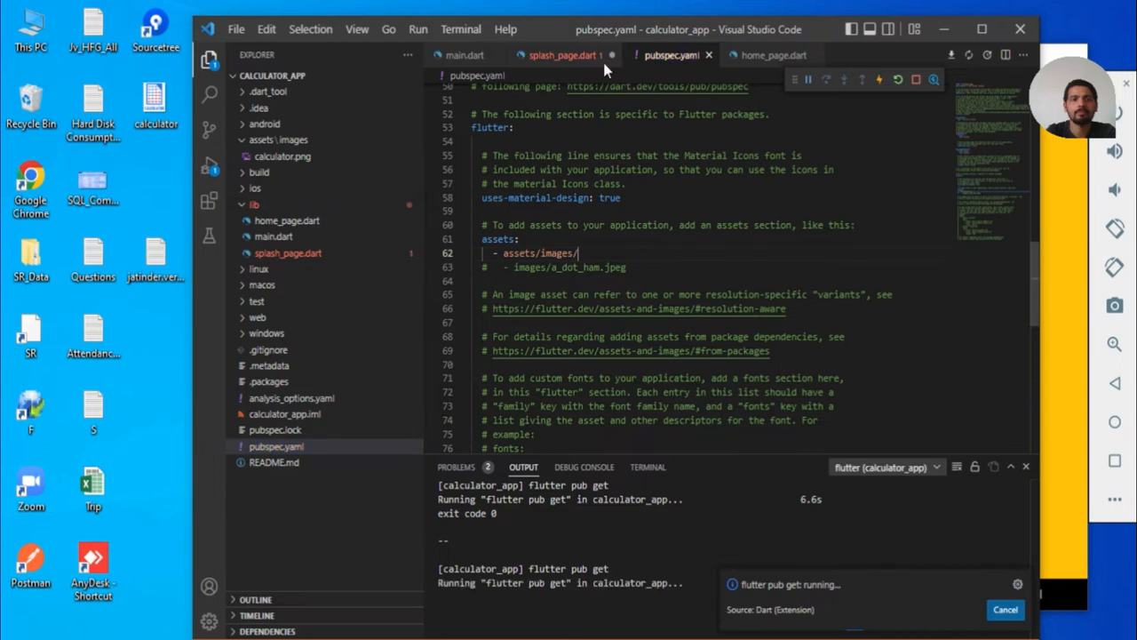
- Set the child to Image.asset('assets/images/calculator.png') and hot reload to show the logo
left_click(555, 53)
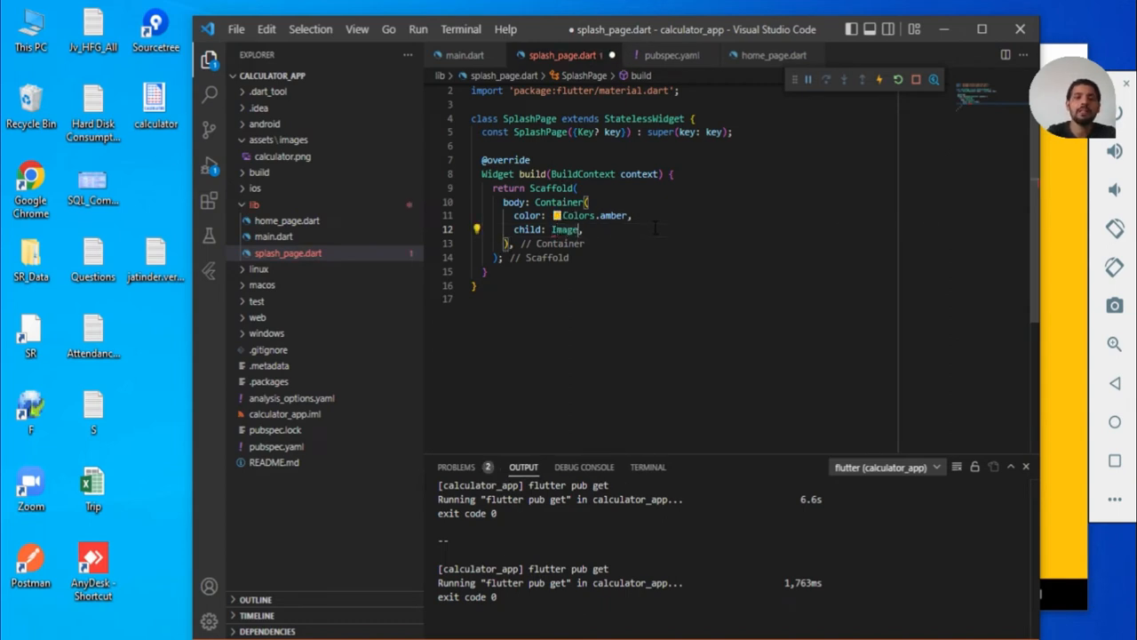
type(".")
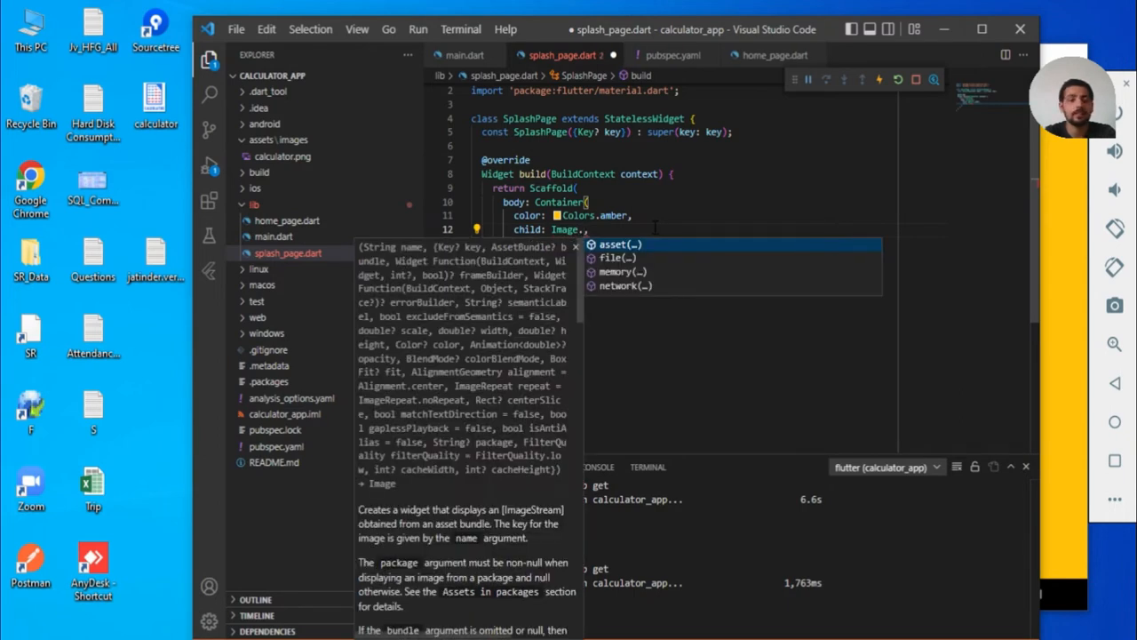
left_click(620, 245)
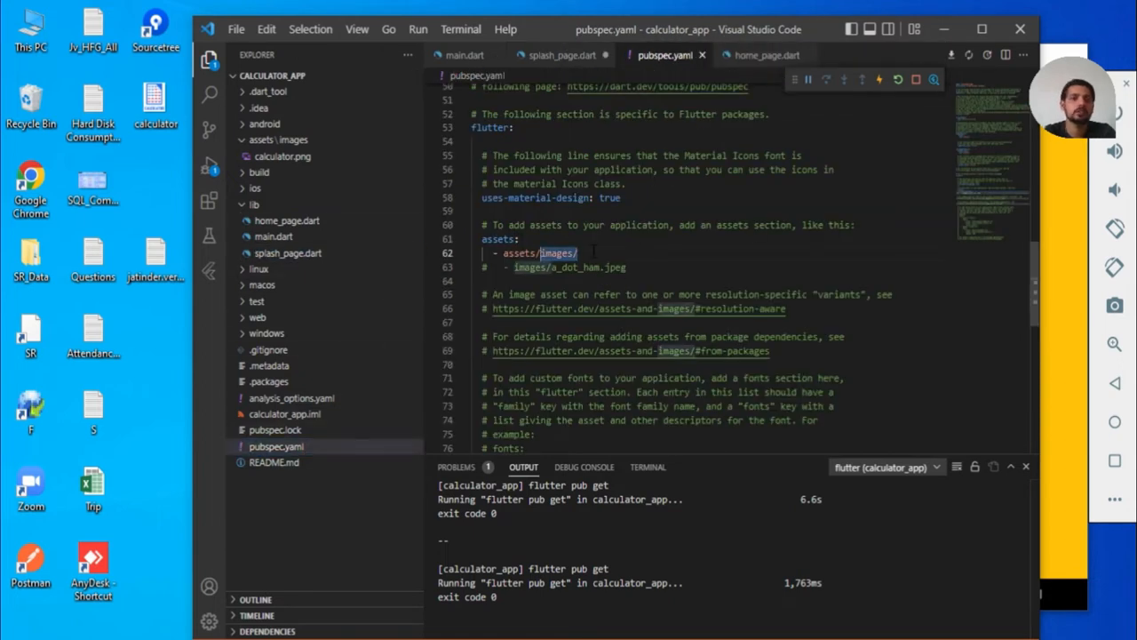
left_click(555, 53)
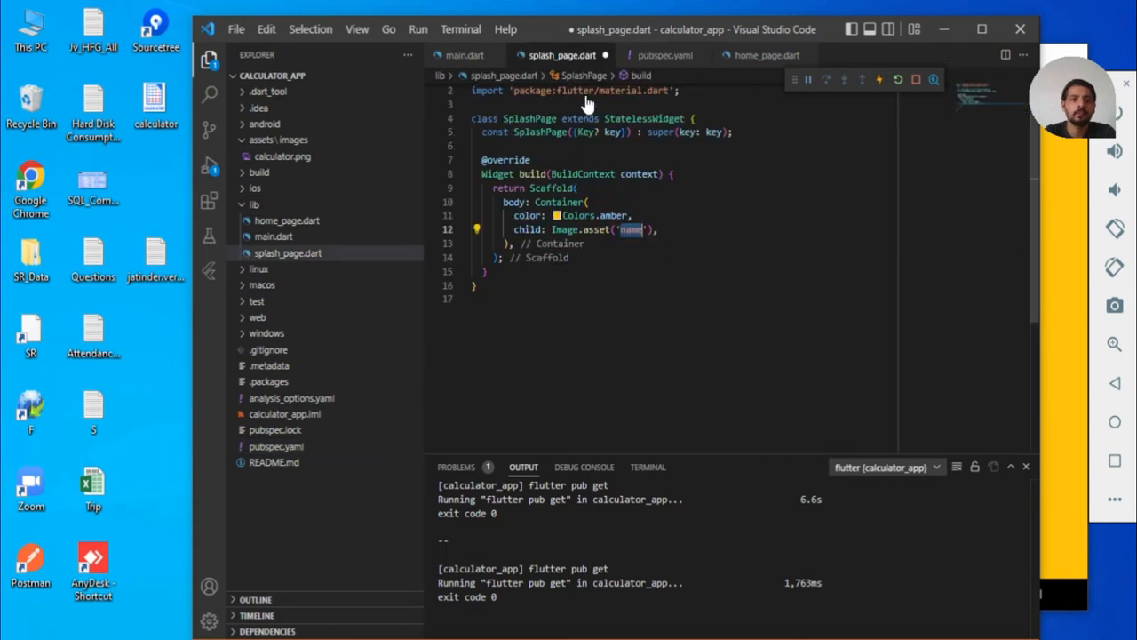
type("assets/images/calculator.png")
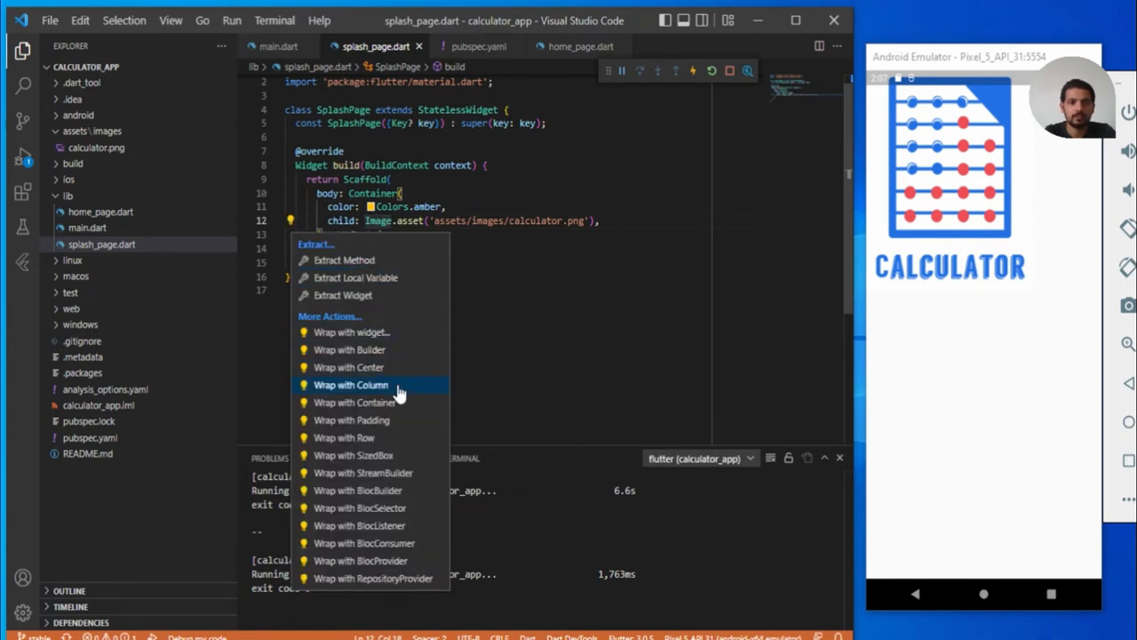
- Wrap the logo image in a Center widget, save, and swap Colors.amber for Colors.white
left_click(349, 366)
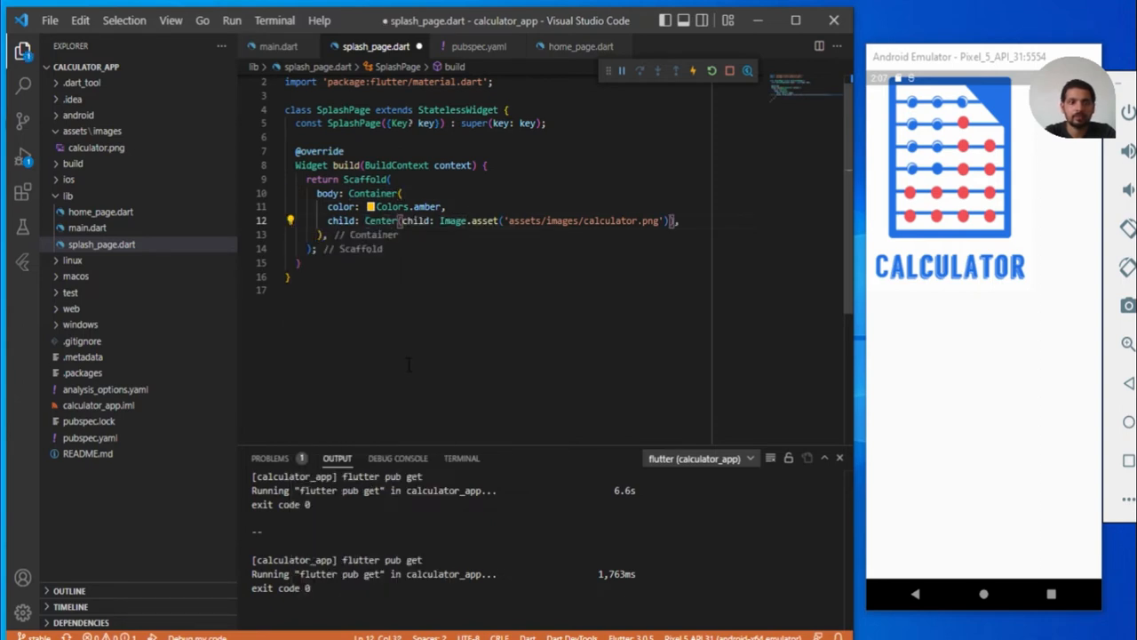
key("ctrl+s")
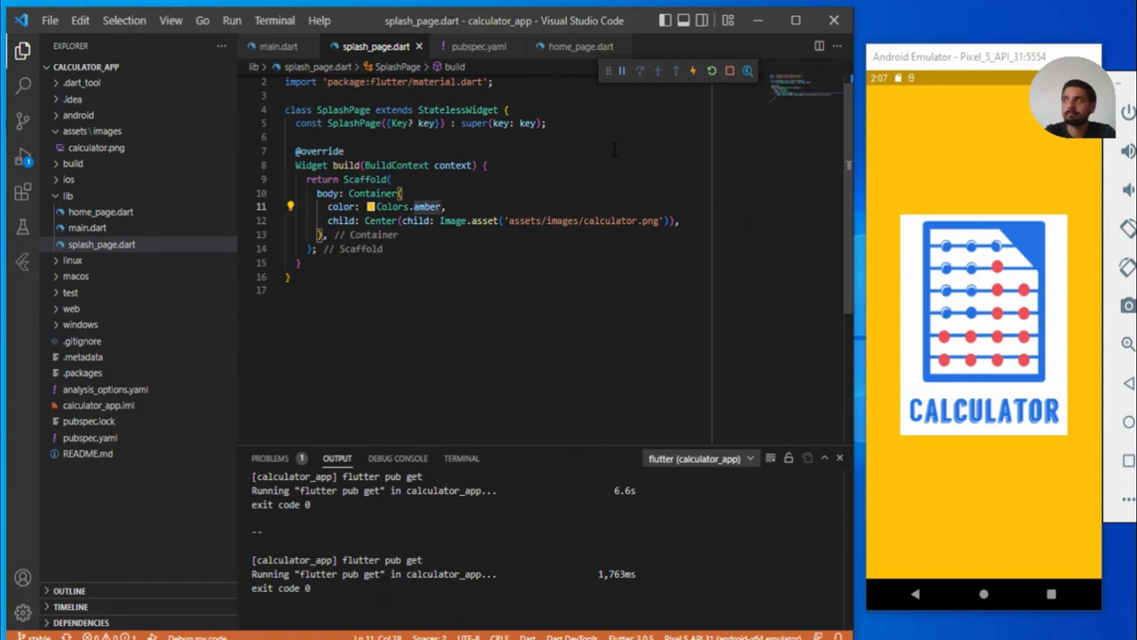
double_click(426, 206)
type("whit")
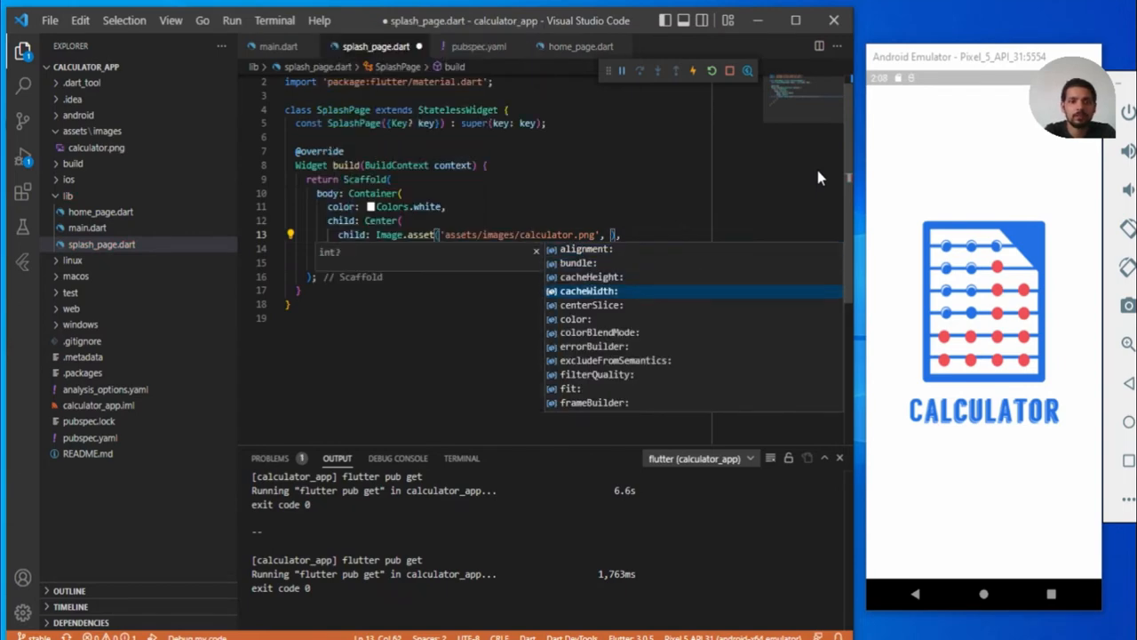
- Start a width: argument on Image.asset, leaving its value empty for now
type("height:")
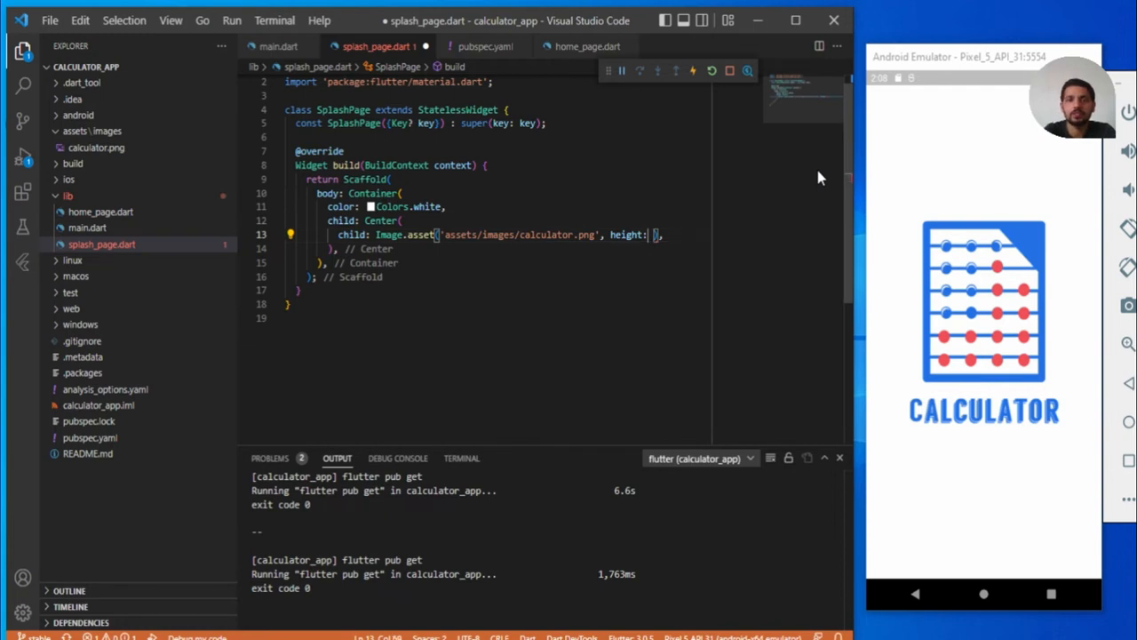
type("widt")
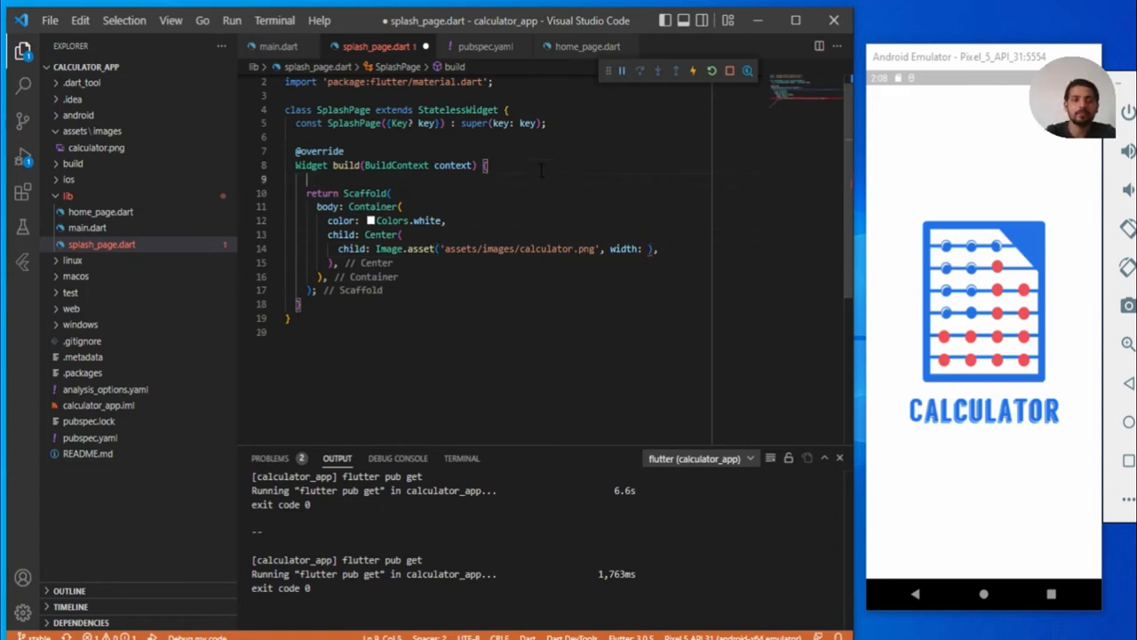
- Store the screen size in build() as Size size = MediaQuery.of(context).size;
type("Medi")
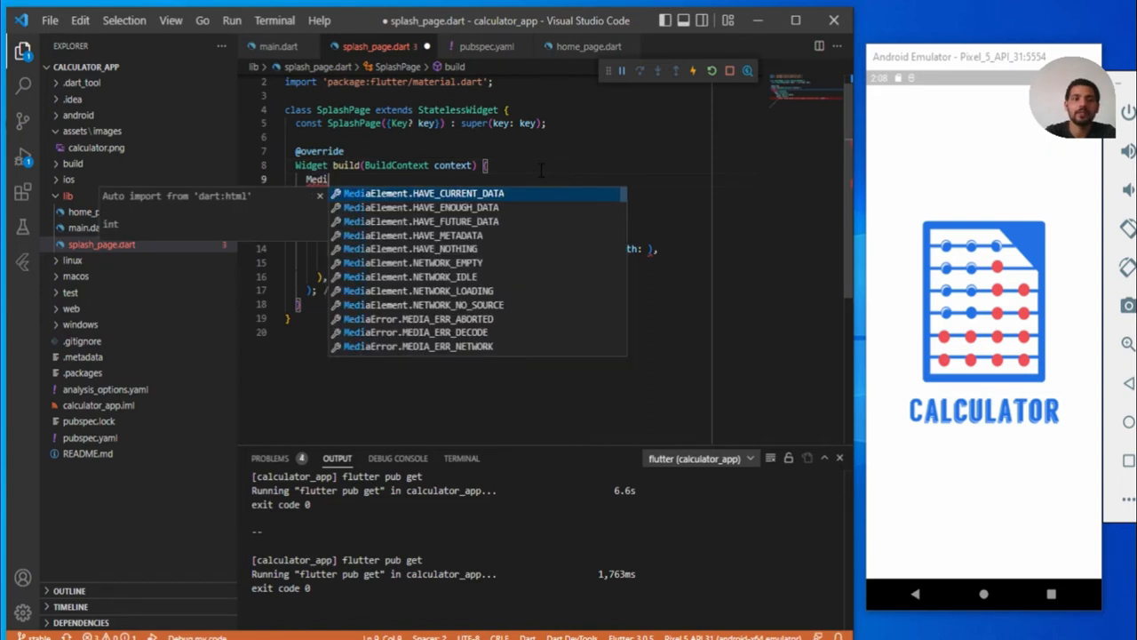
type("Que")
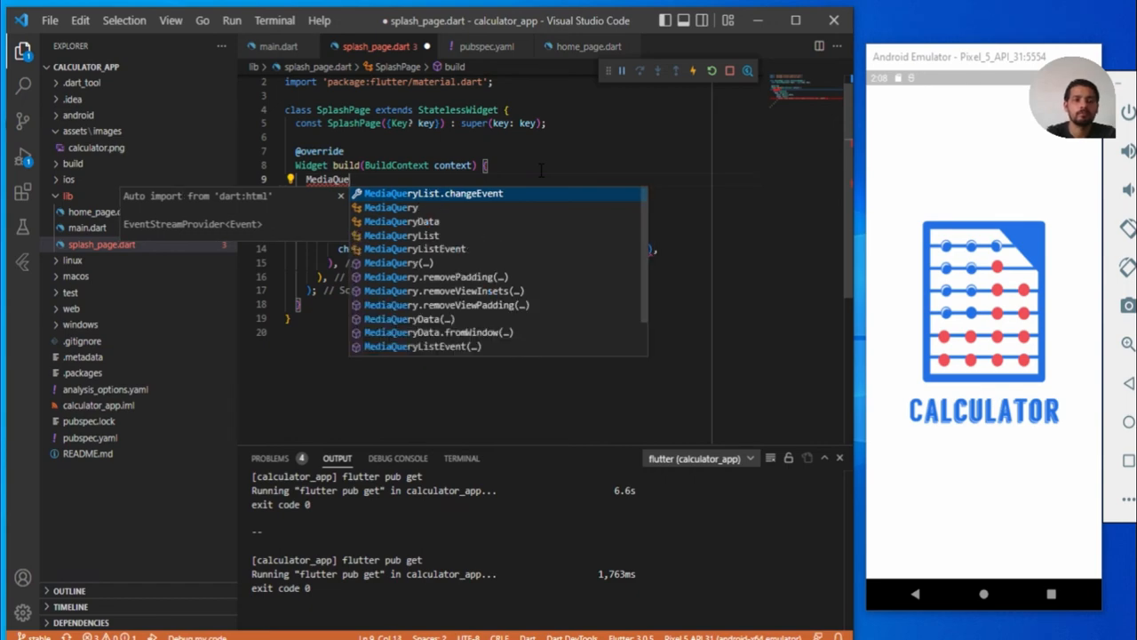
type(".")
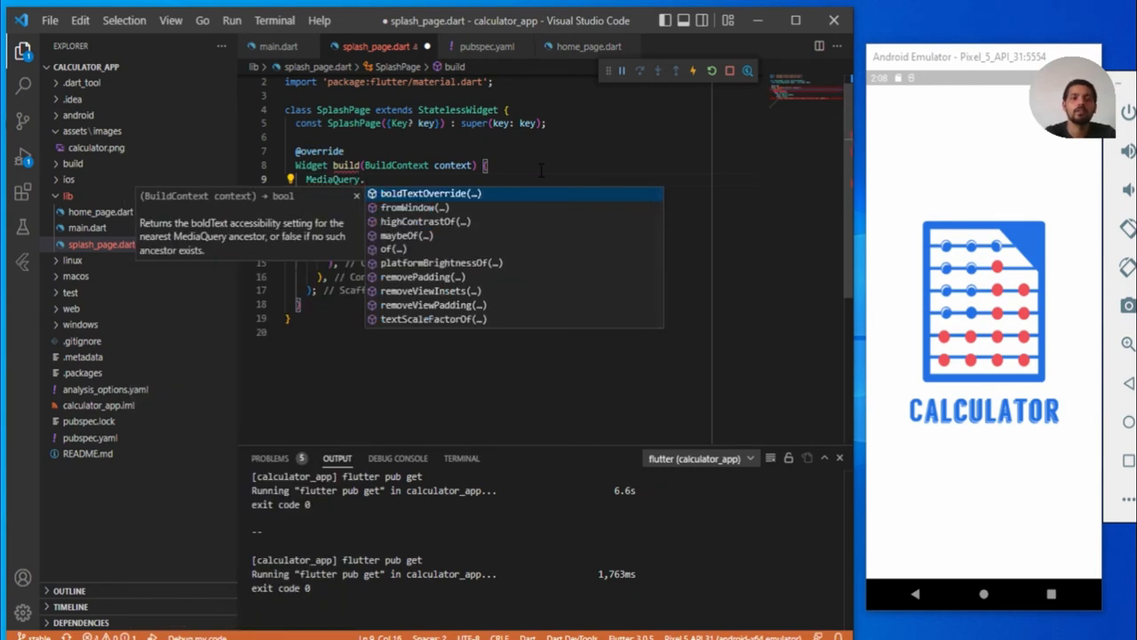
type(".of(")
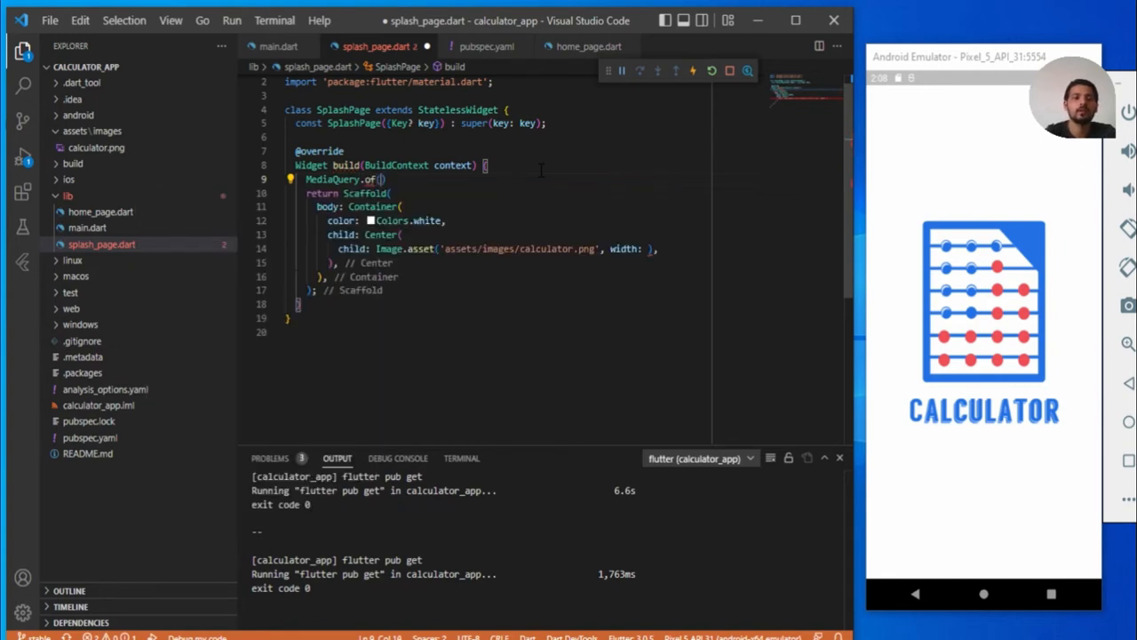
type("con")
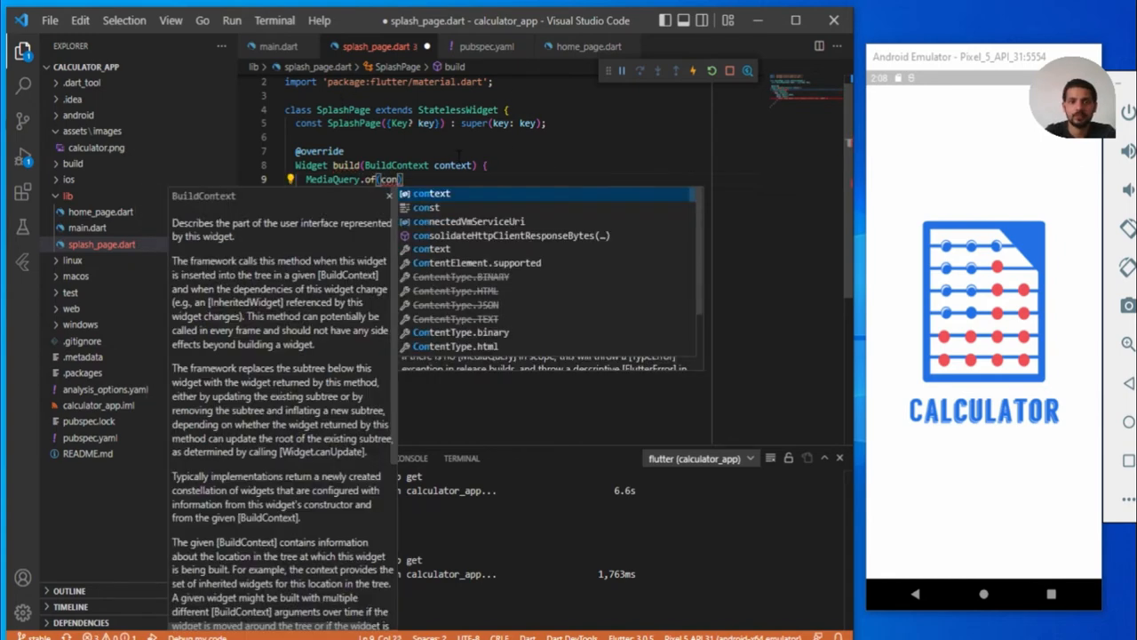
type(".size")
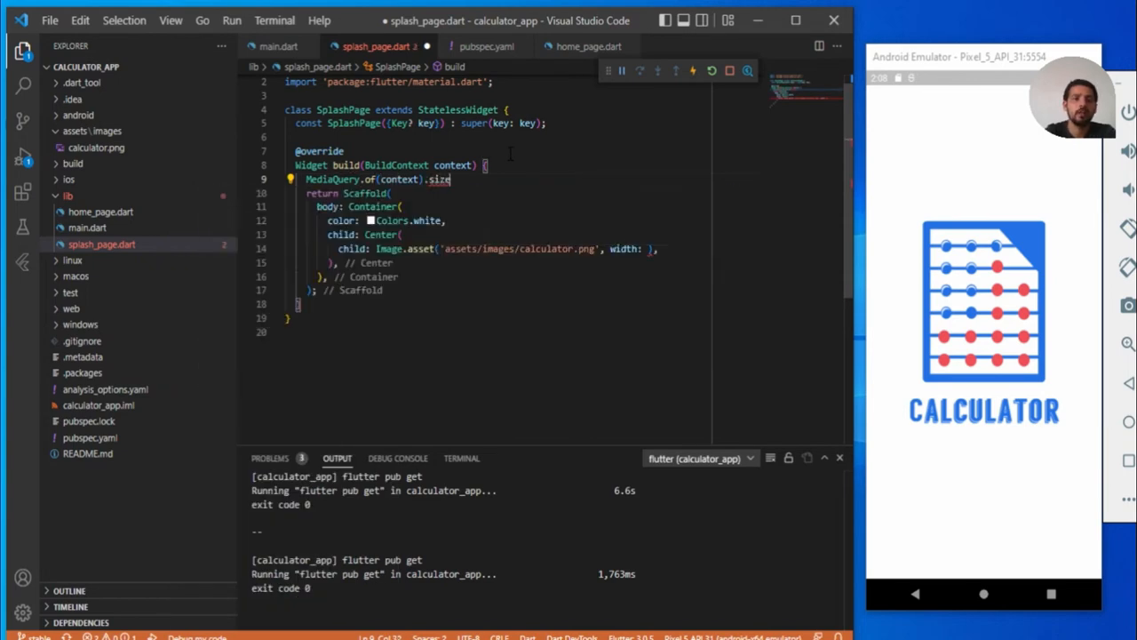
type(";")
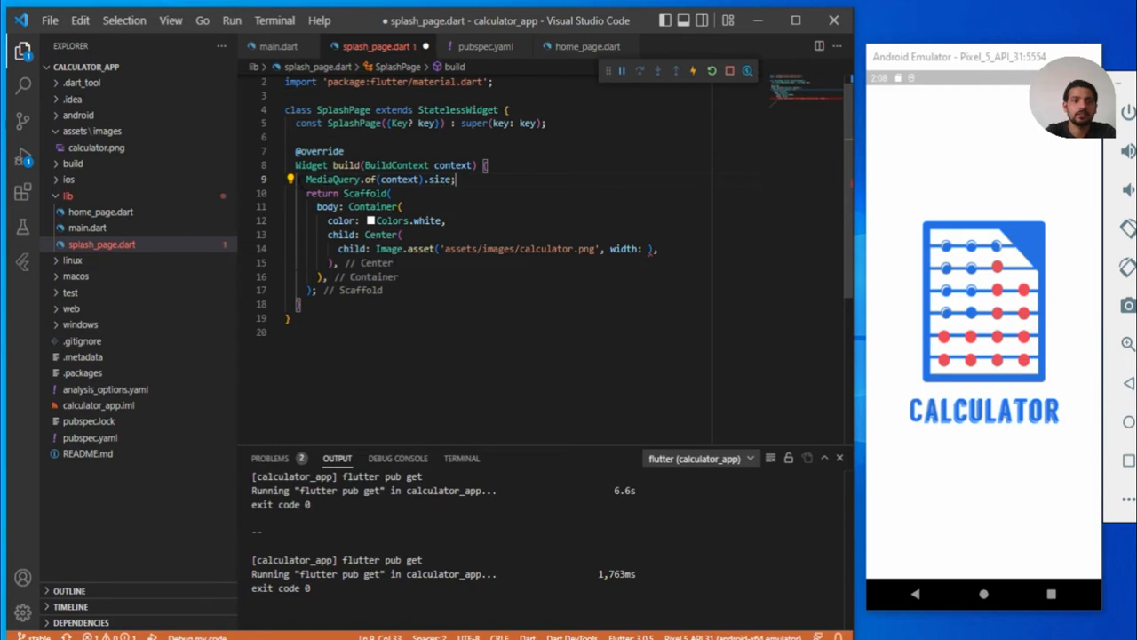
type("var size =")
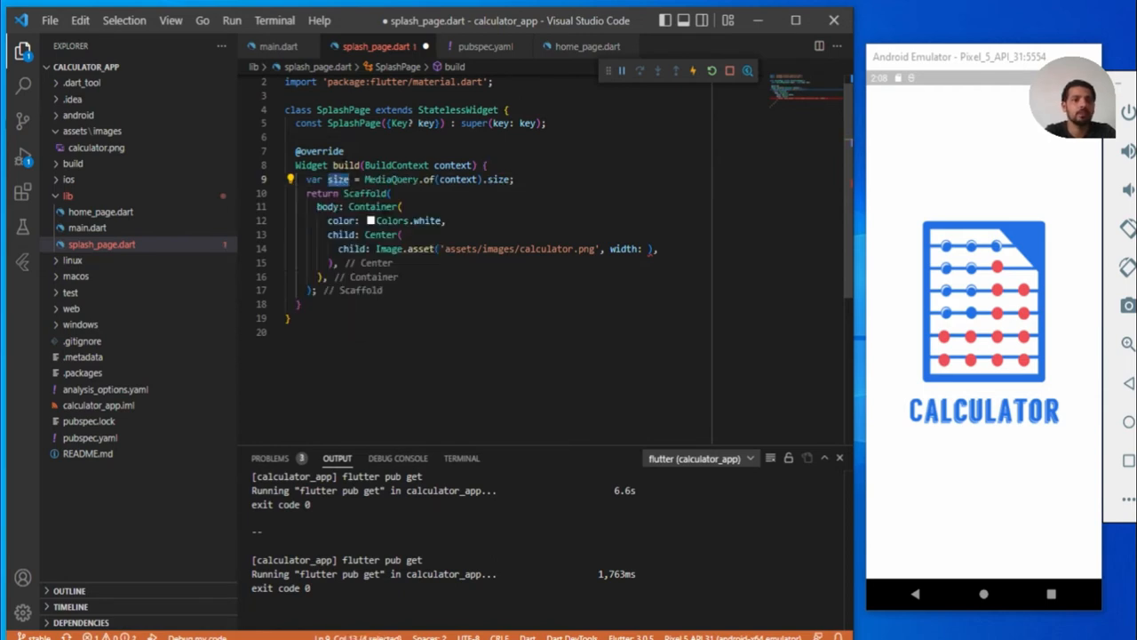
type("Size")
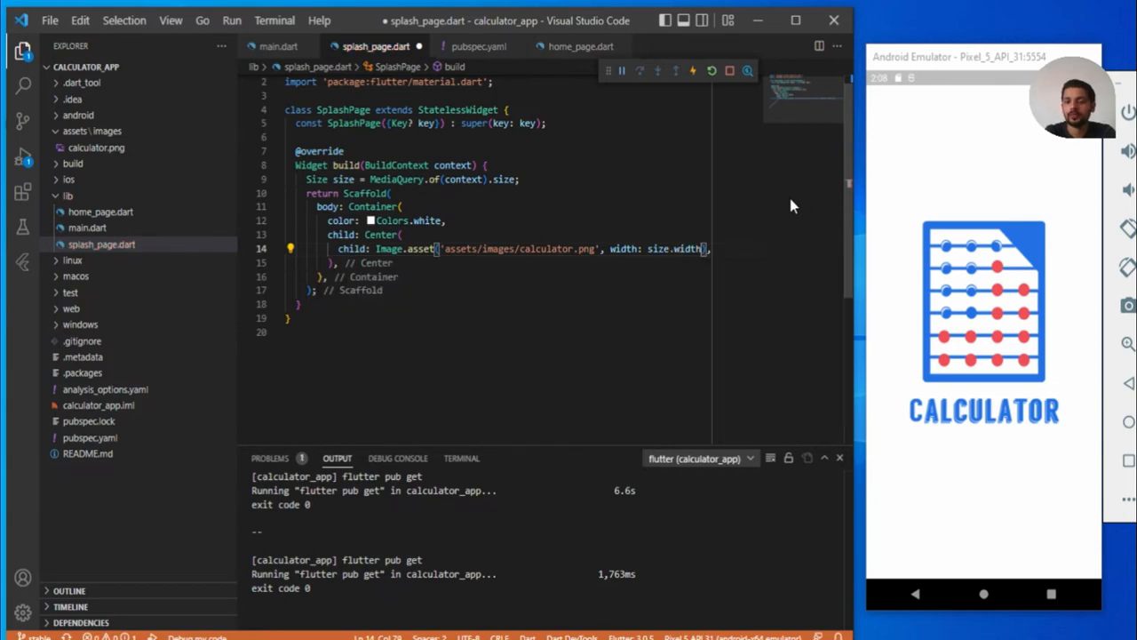
- Set the logo's width to size.width / 2 so it spans half the screen
type("/2")
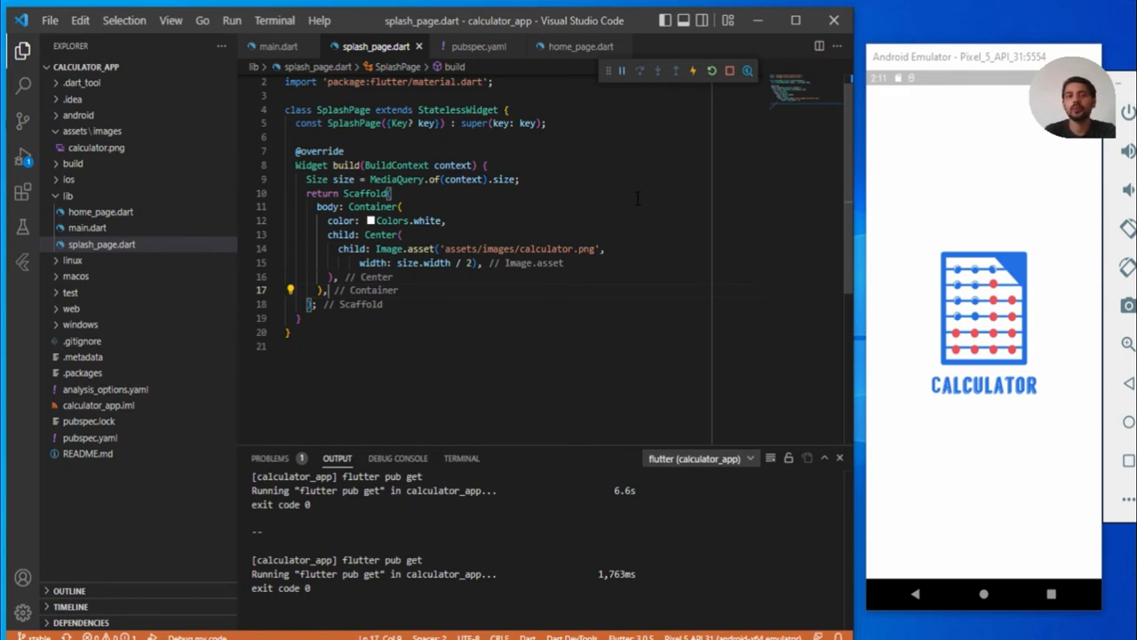
mouse_move(580, 50)
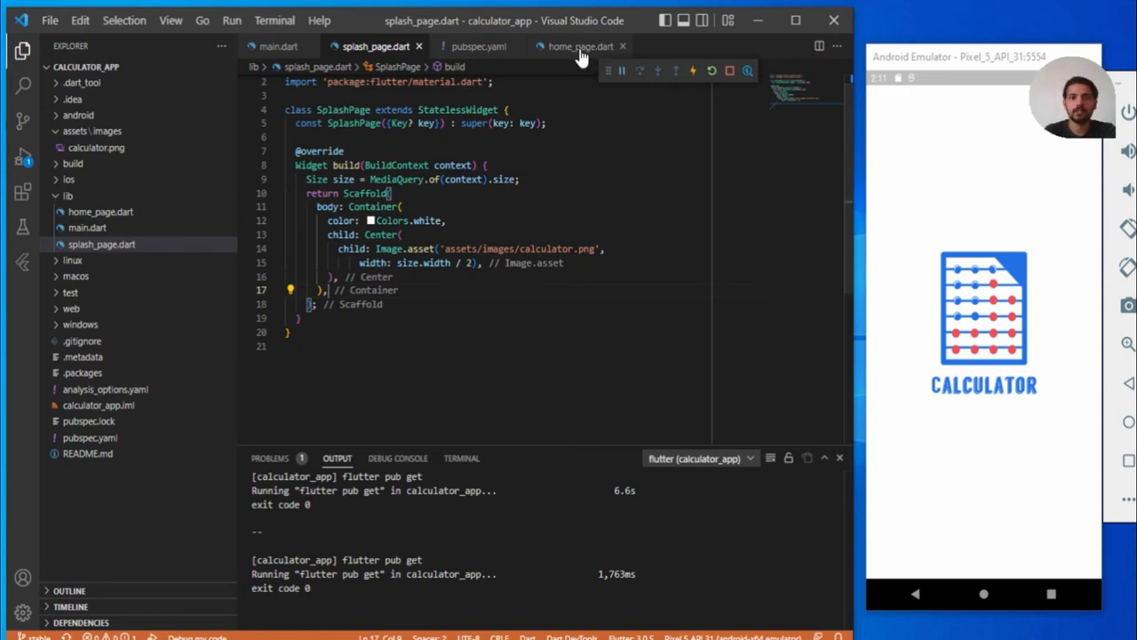
- Glance at home_page.dart, then return to splash_page.dart for the SplashPage class
left_click(573, 46)
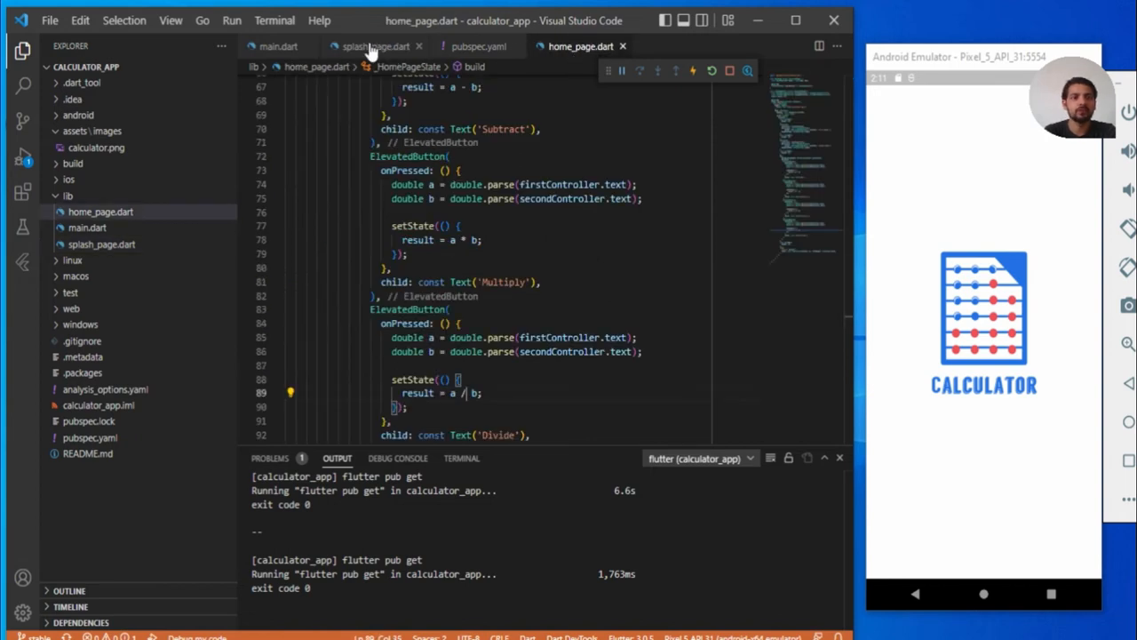
left_click(369, 46)
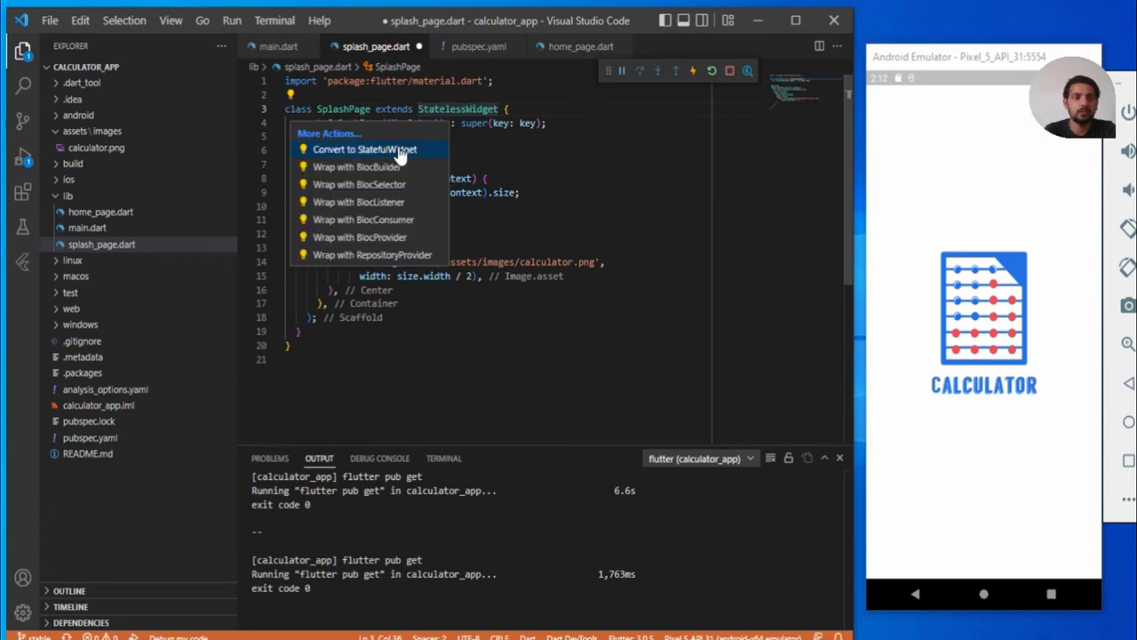
- Convert SplashPage to a StatefulWidget and add an initState override to _SplashPageState
left_click(364, 149)
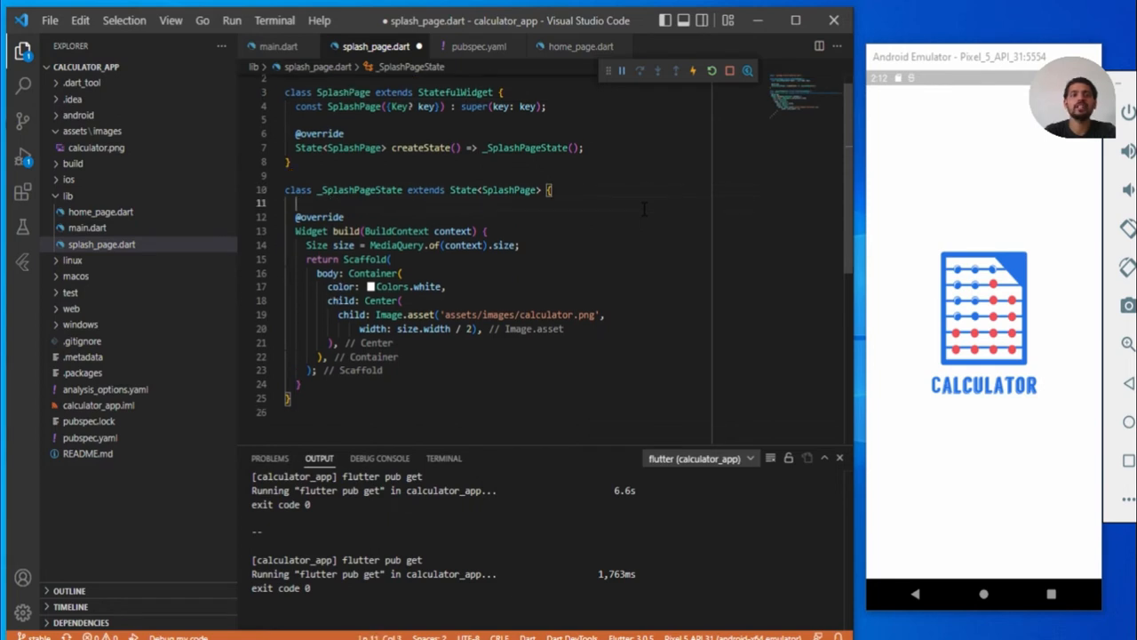
key("Enter")
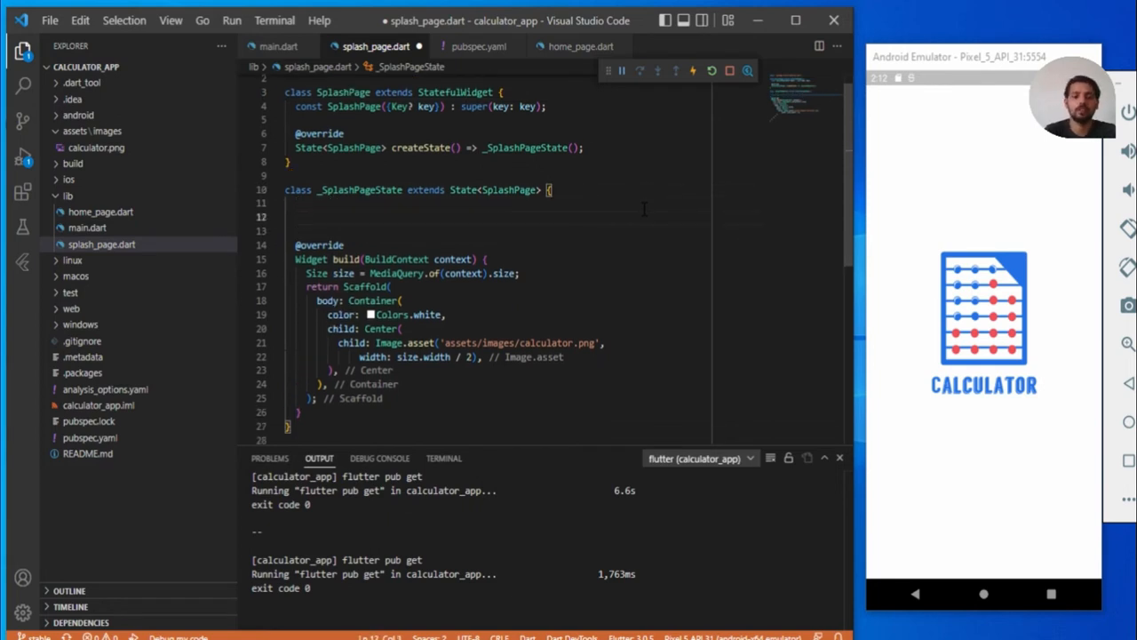
type("initState() {")
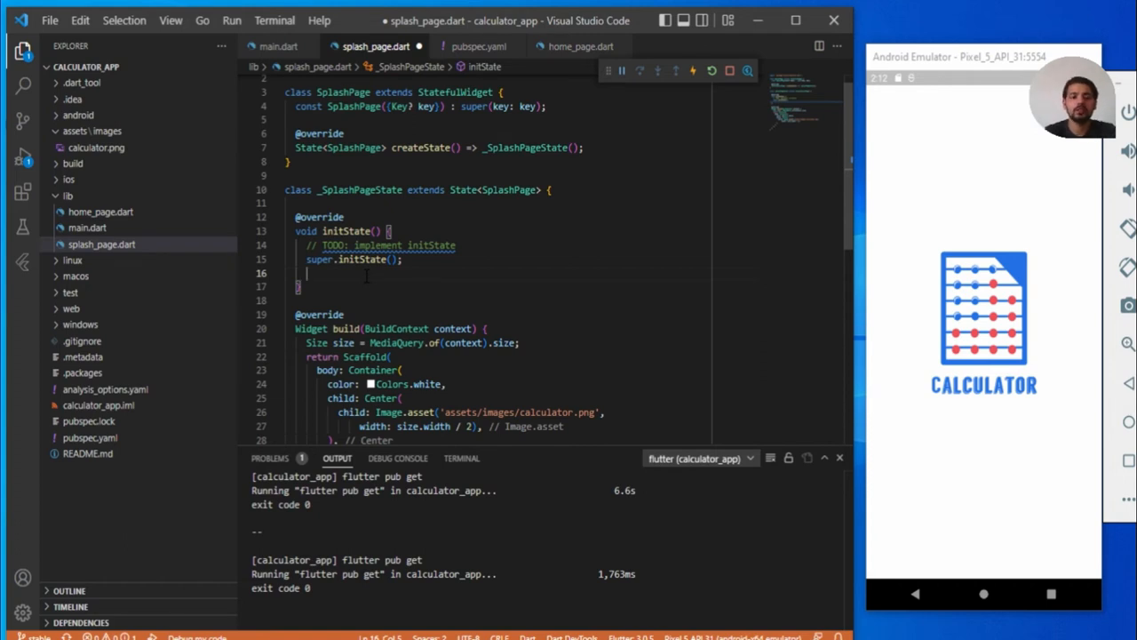
- In initState, start Timer(const Duration(seconds: 3), (){ }); with an empty callback
type("Timer")
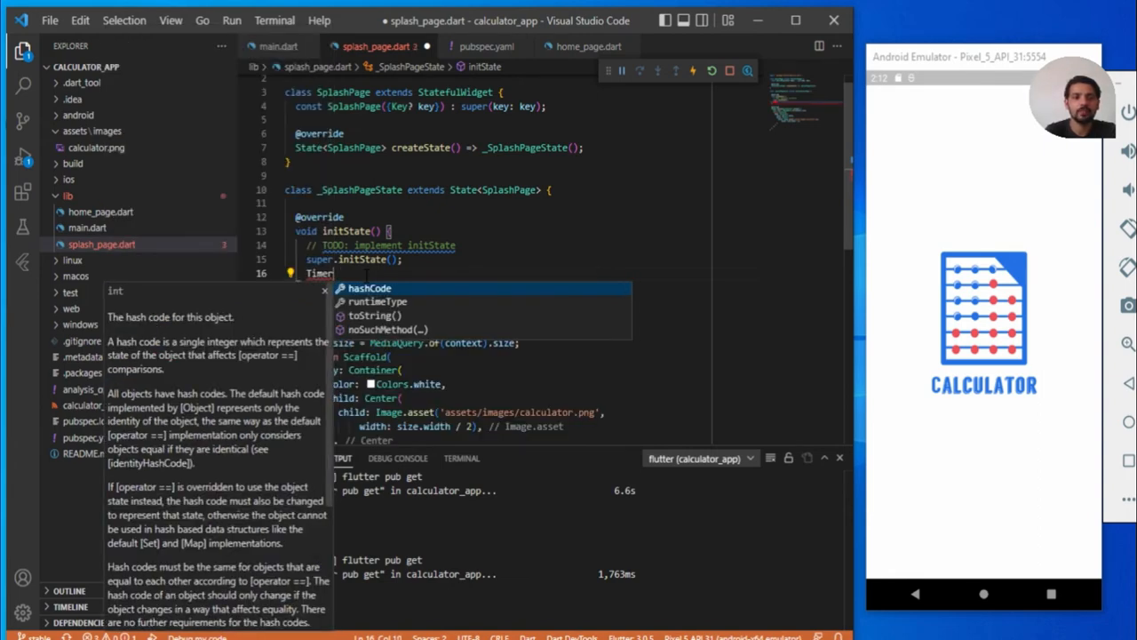
type("Timer")
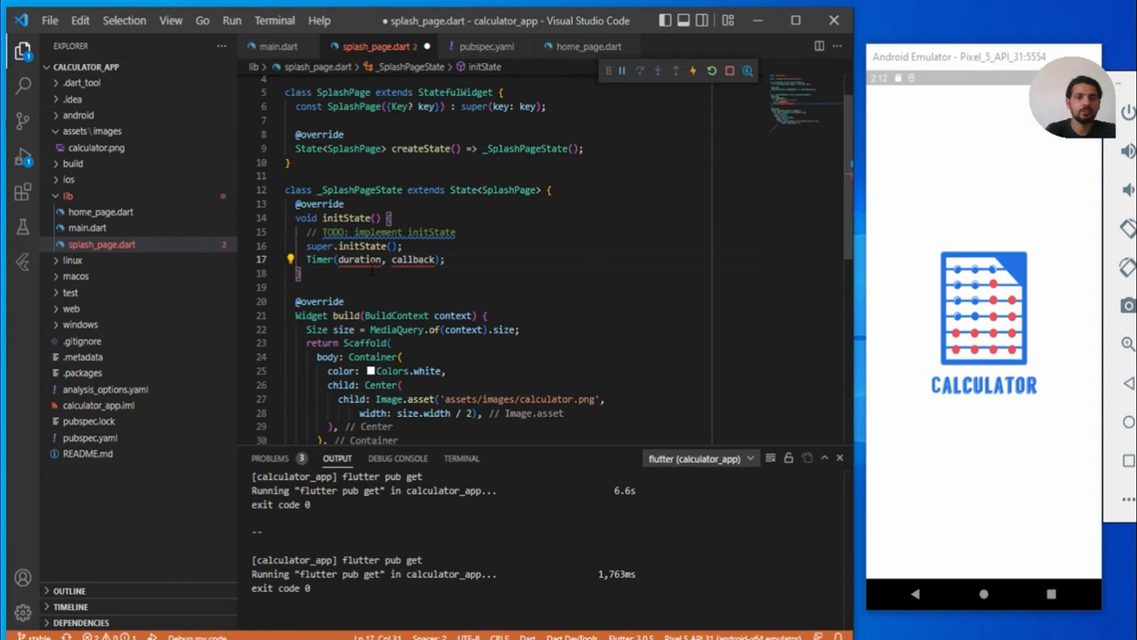
double_click(419, 259)
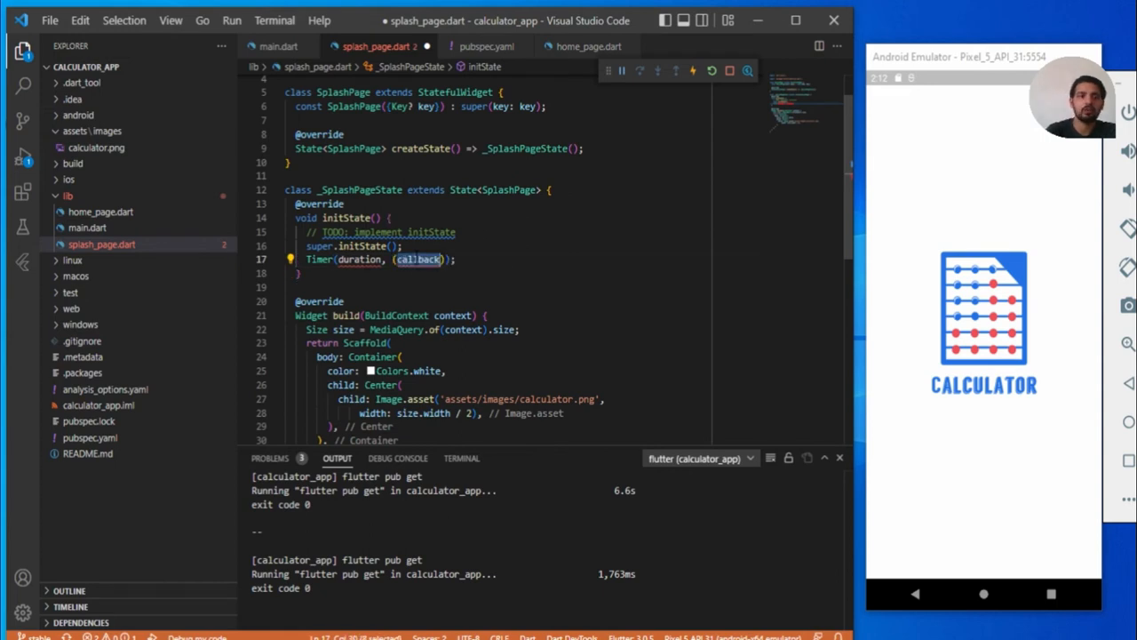
type("(){")
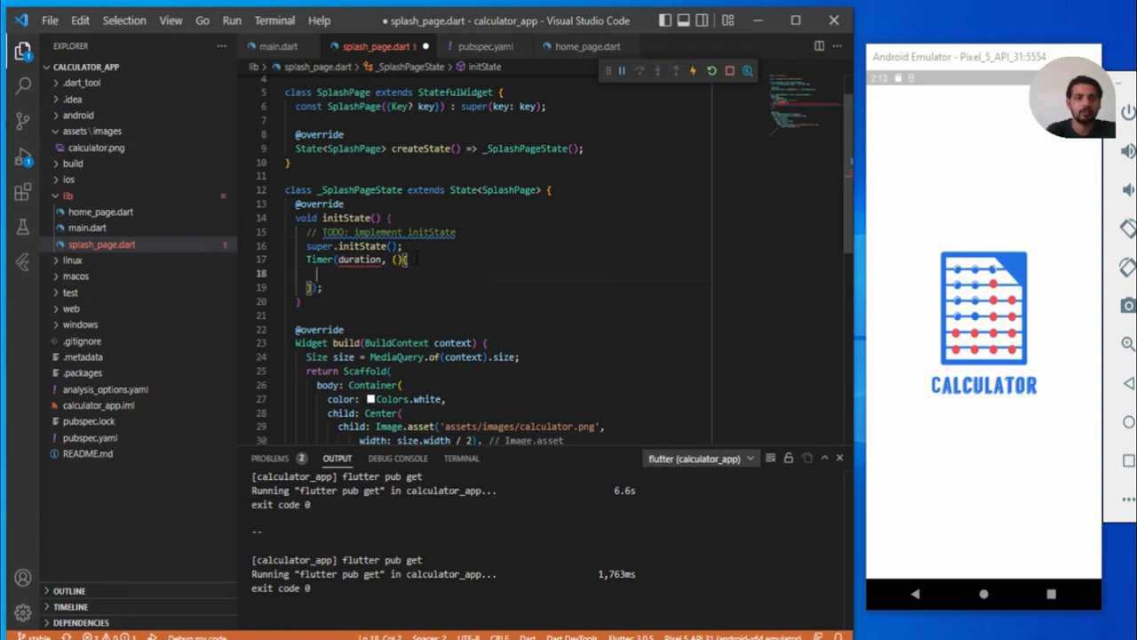
mouse_move(359, 259)
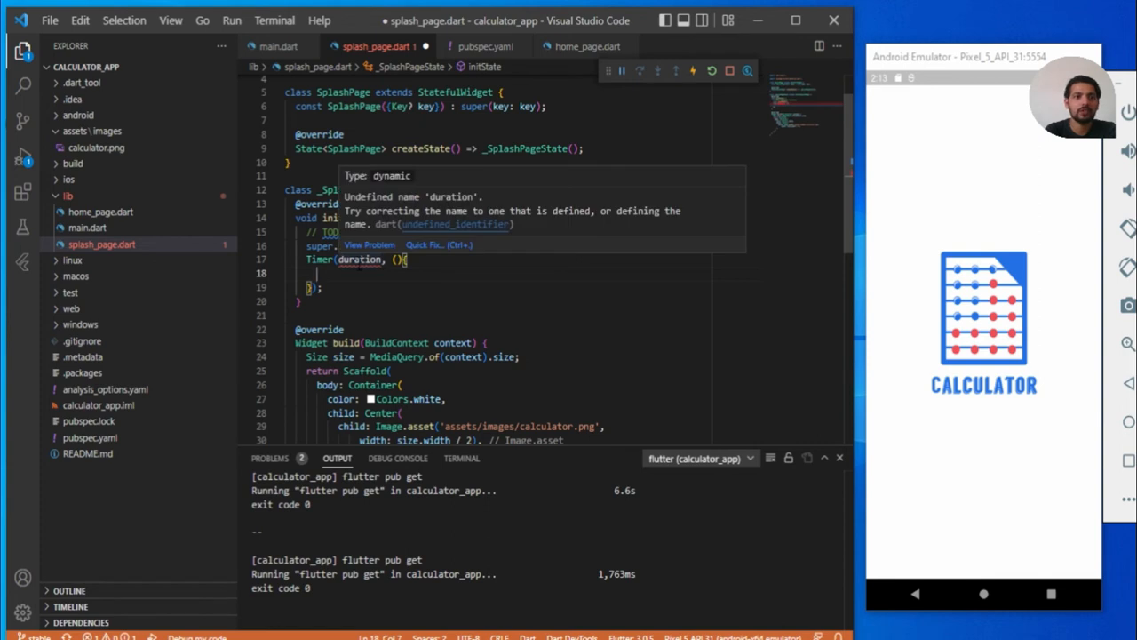
type("0")
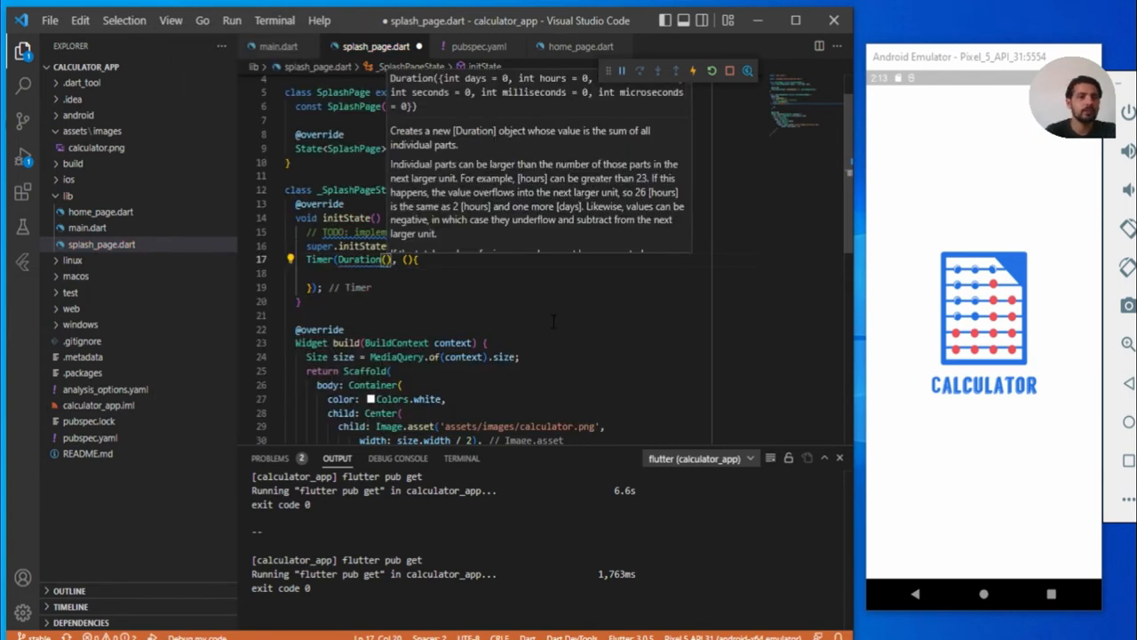
type("seconds: 3")
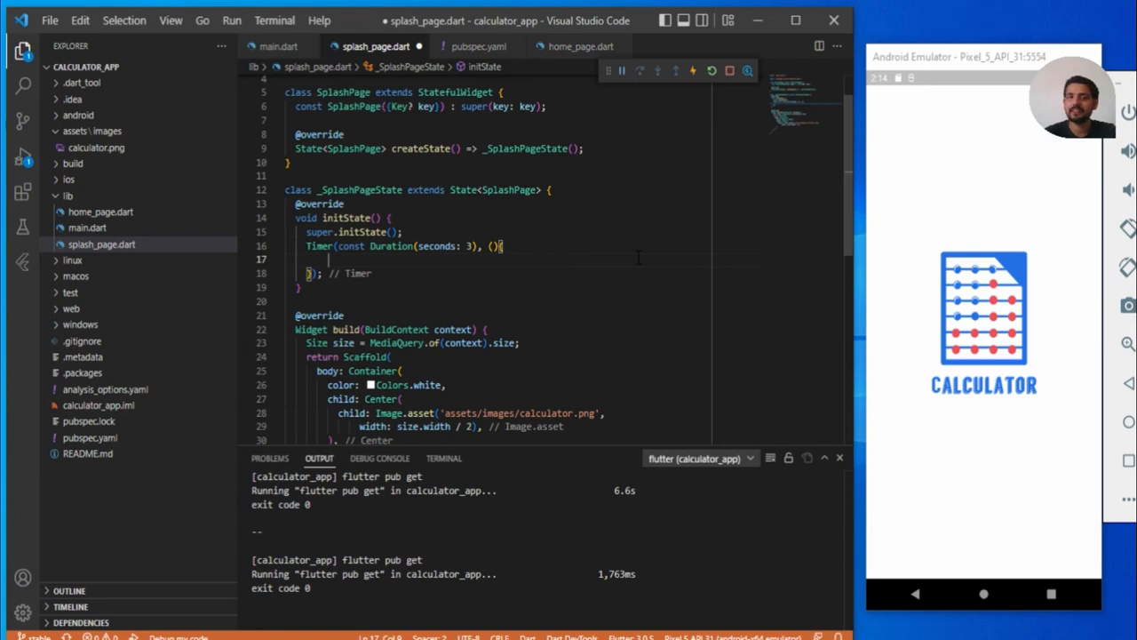
- Begin a Navigator call inside the timer's callback
type("Navig")
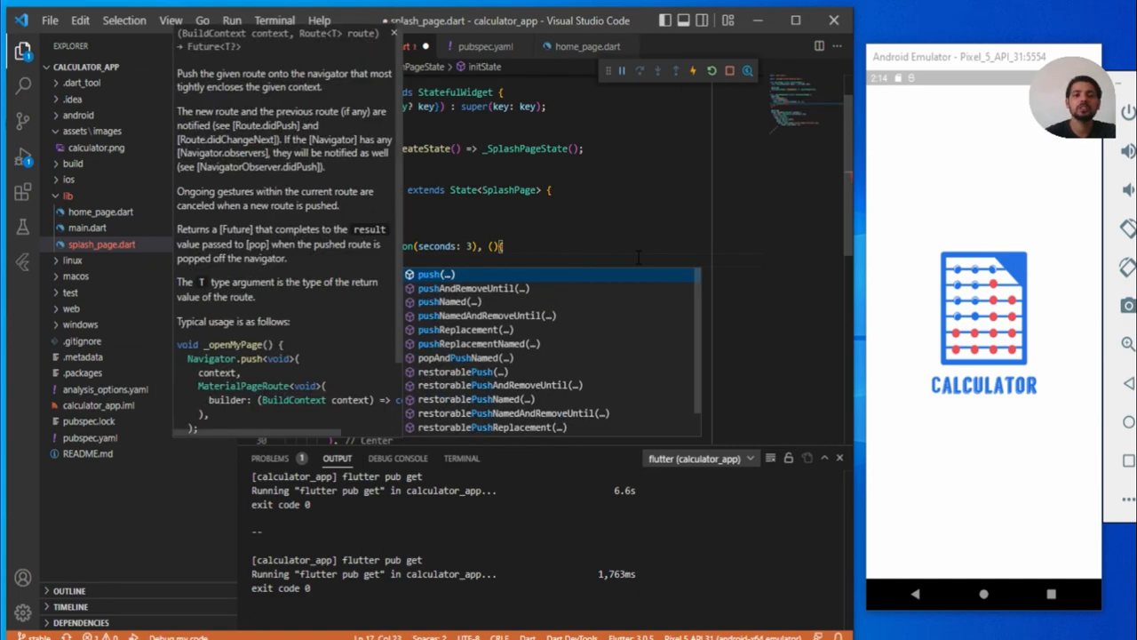
- Complete Navigator.pushReplacement(context, MaterialPageRoute(builder: (context) => const HomePage()));
left_click(469, 342)
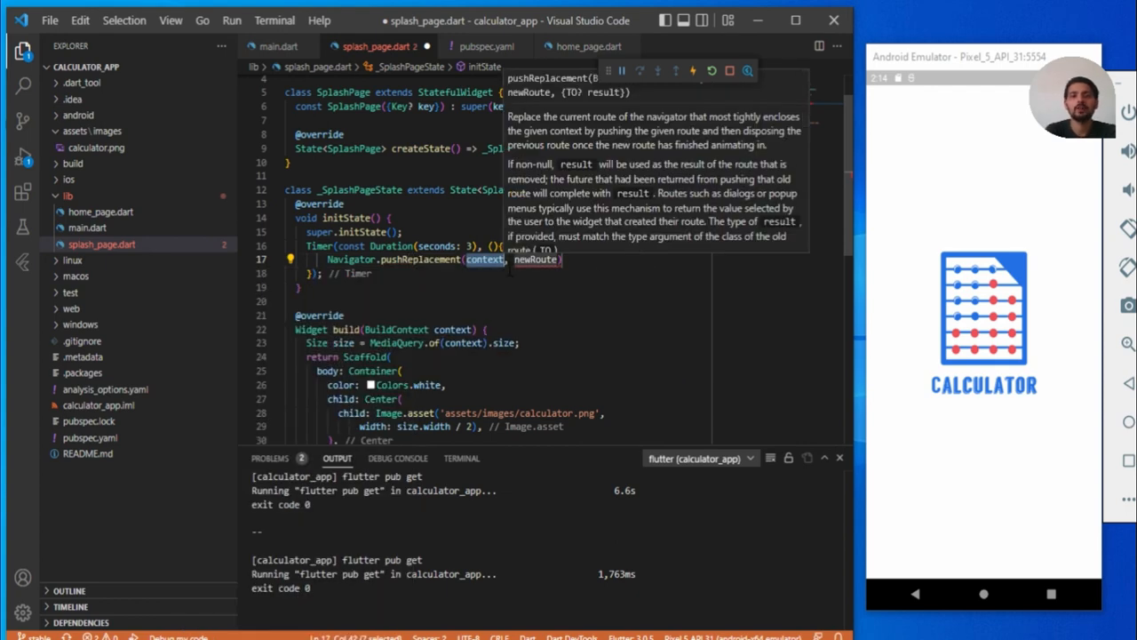
mouse_move(483, 260)
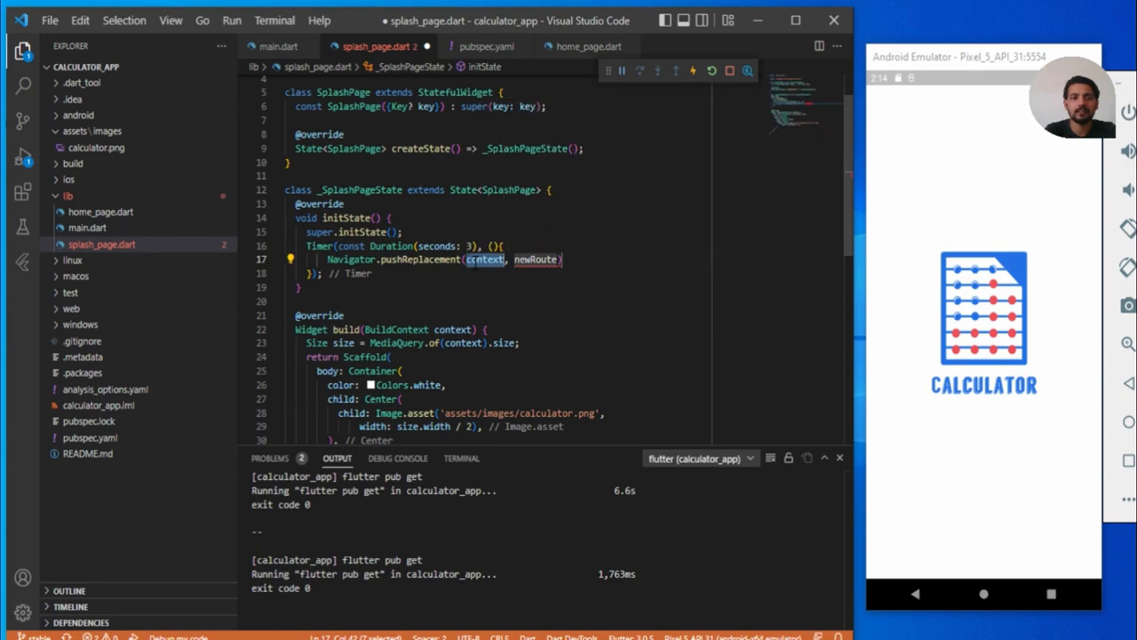
mouse_move(536, 260)
type("MaterialPage")
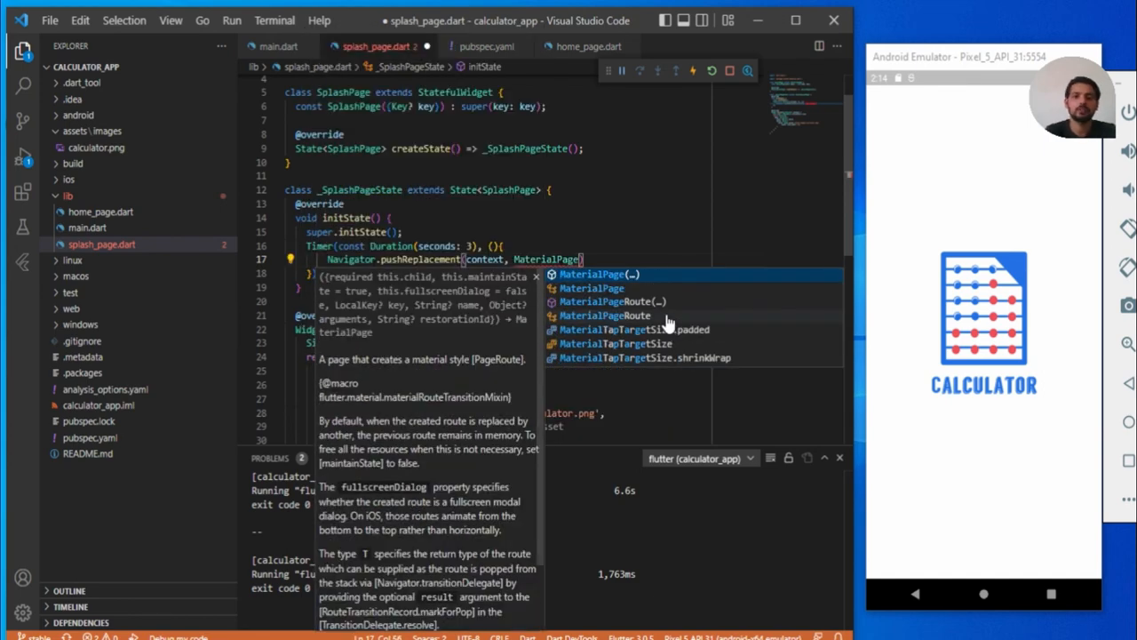
left_click(604, 314)
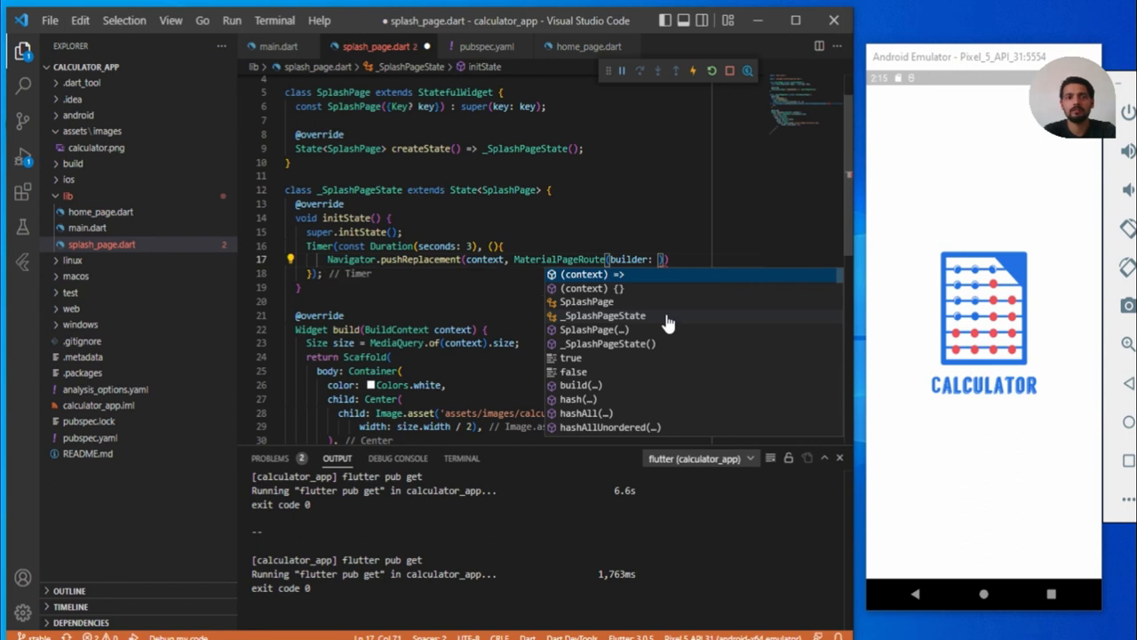
left_click(583, 273)
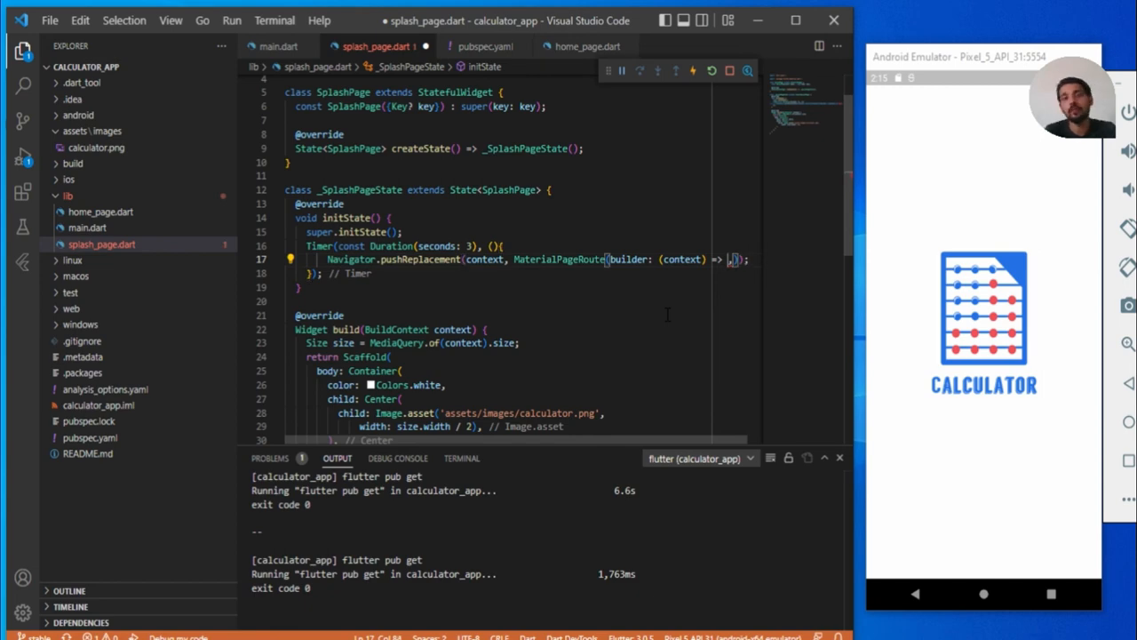
type("Home")
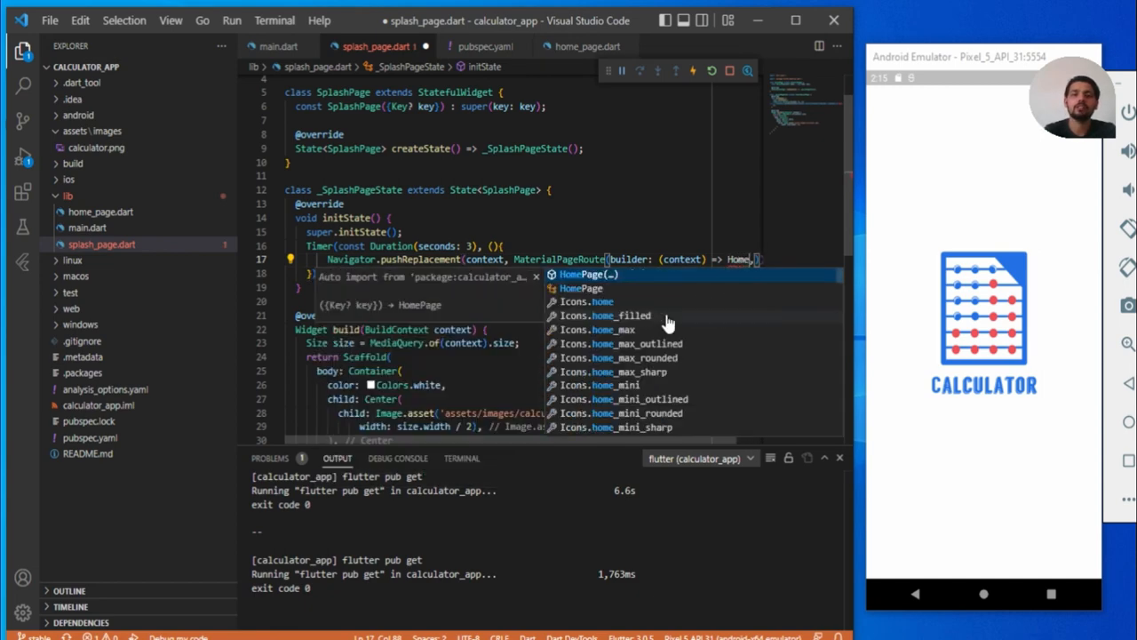
left_click(581, 288)
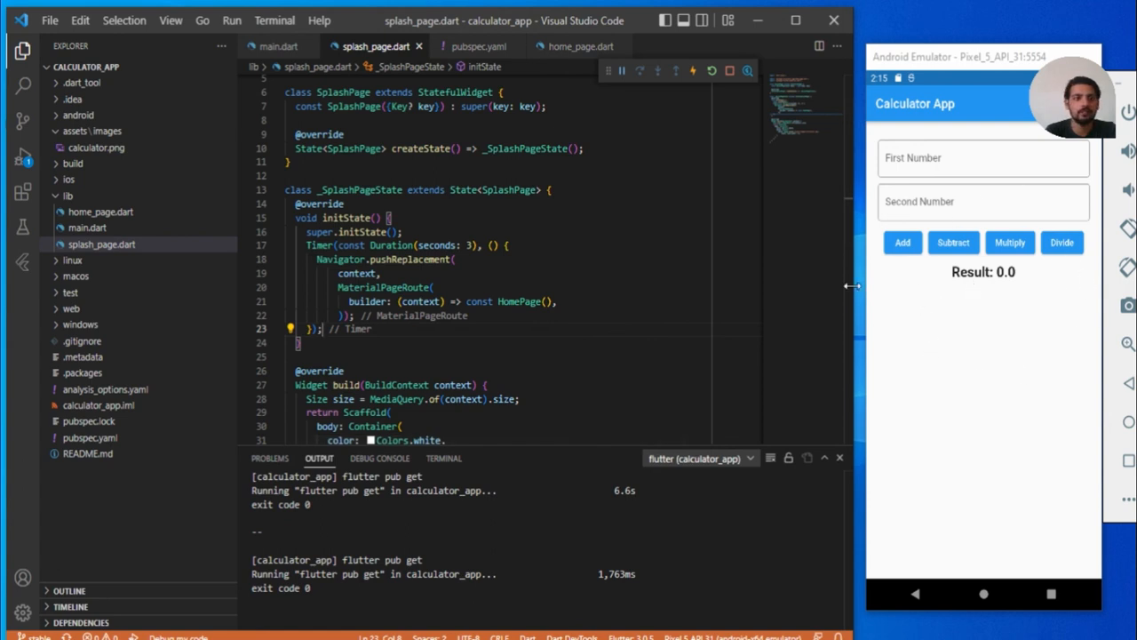
double_click(394, 259)
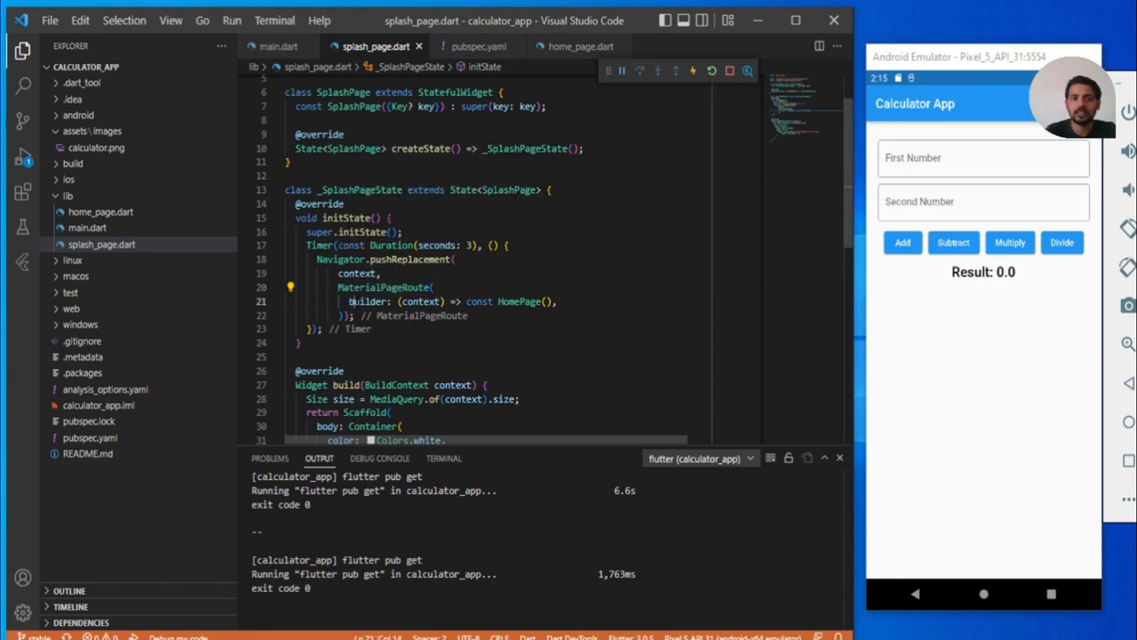
double_click(420, 302)
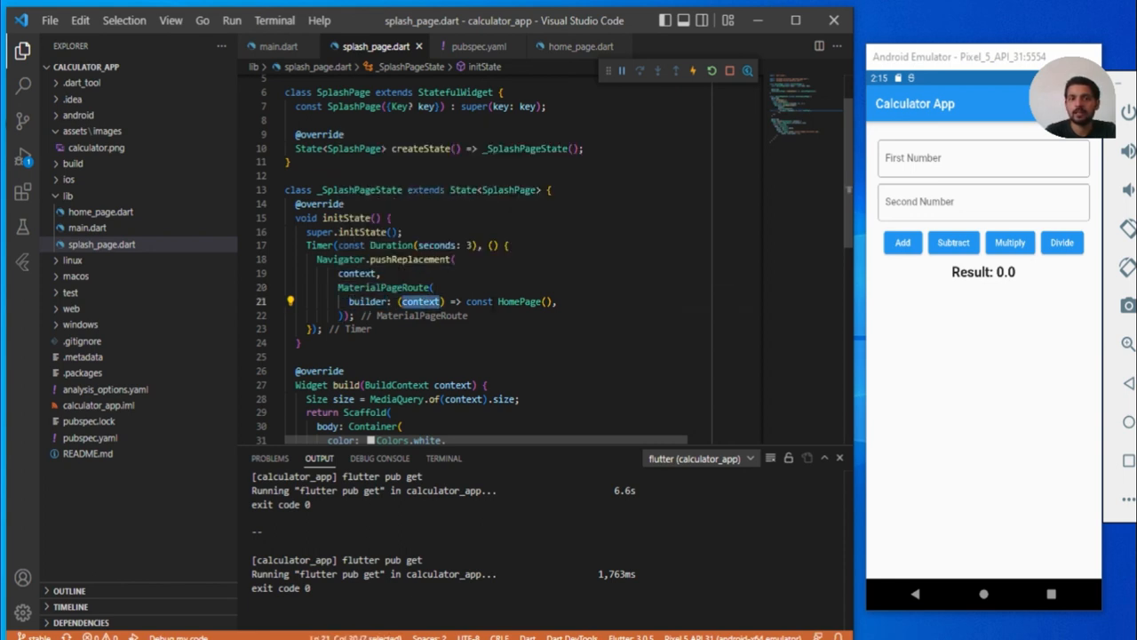